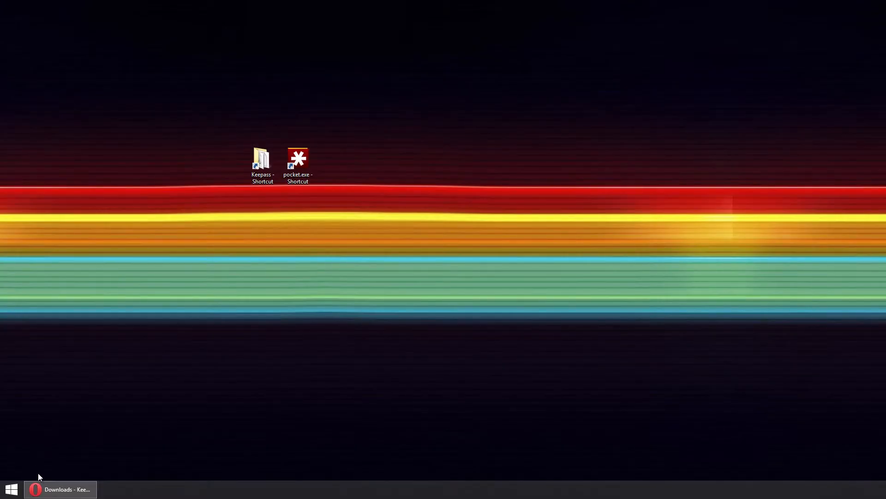
Step: Bring Opera back, show the LastPass Recommended and Windows downloads, locating LastPass Pocket
click(59, 489)
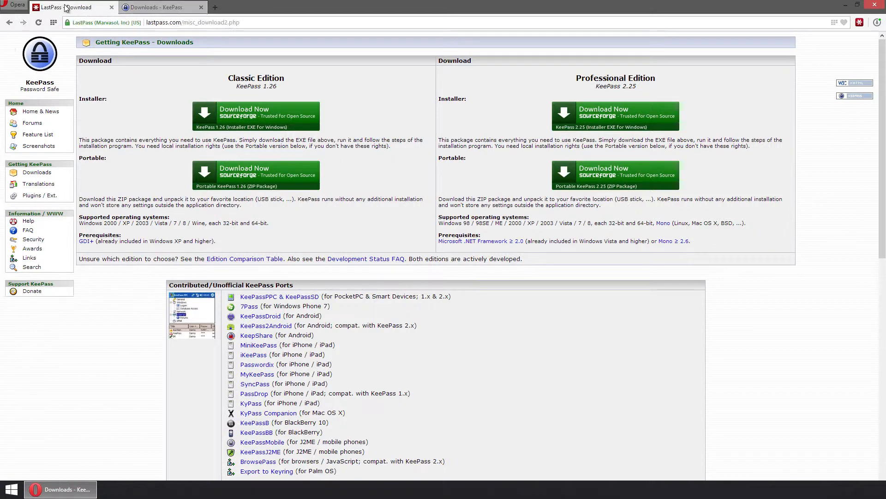
click(68, 6)
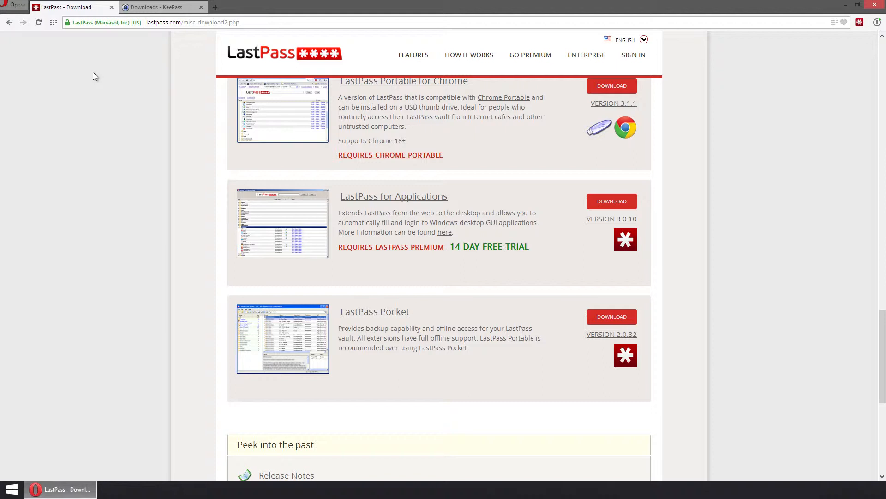
mouse_move(103, 102)
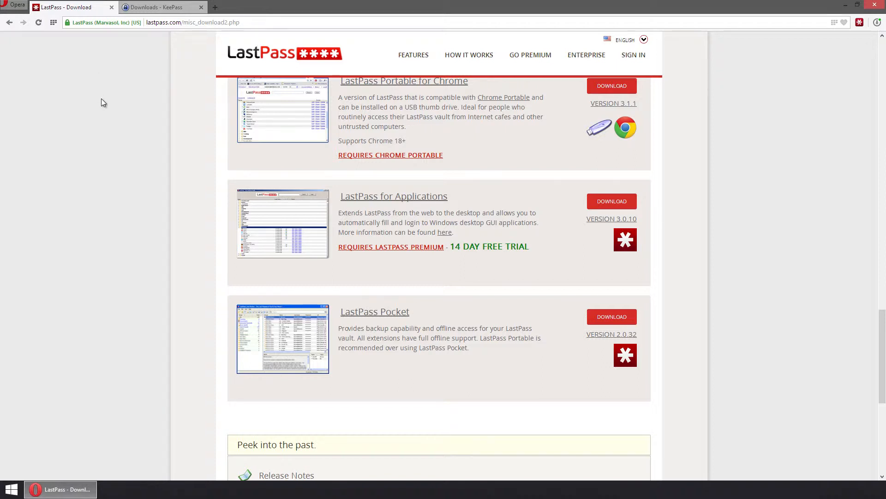
mouse_move(860, 23)
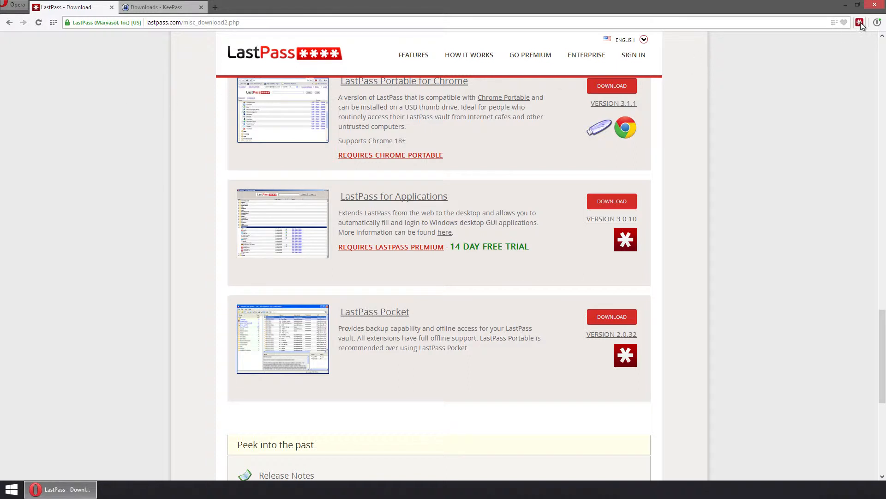
mouse_move(859, 22)
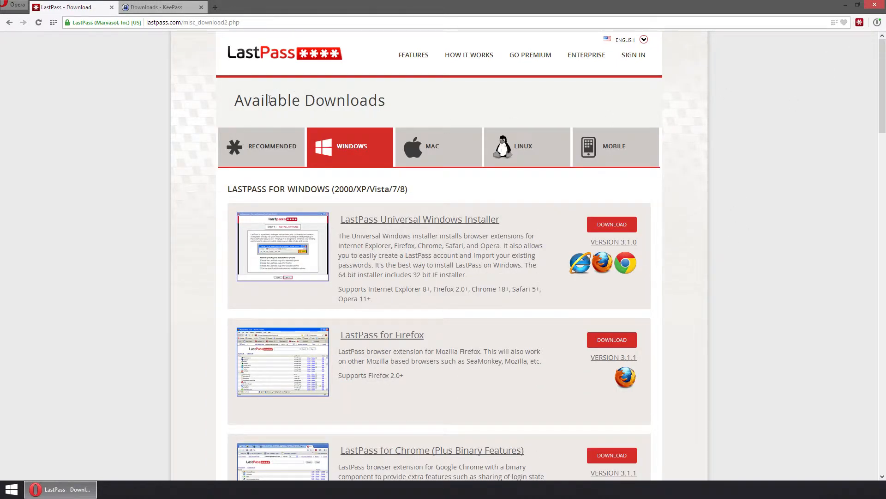
mouse_move(140, 157)
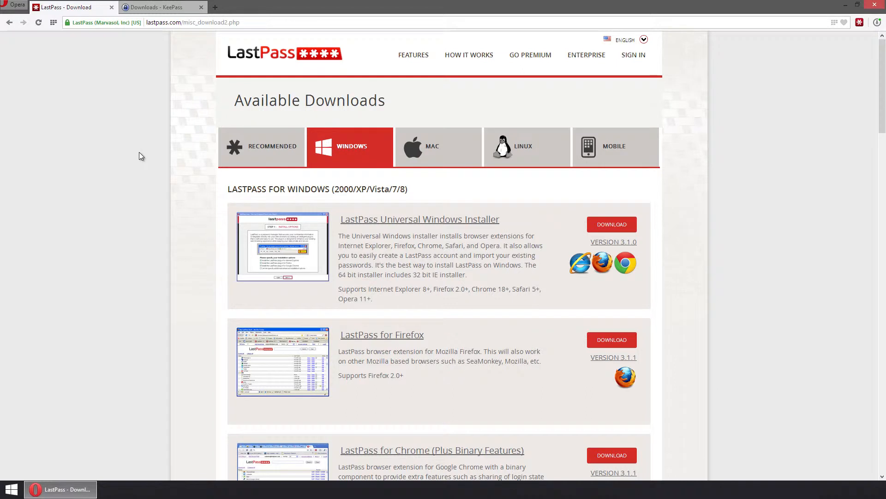
mouse_move(331, 154)
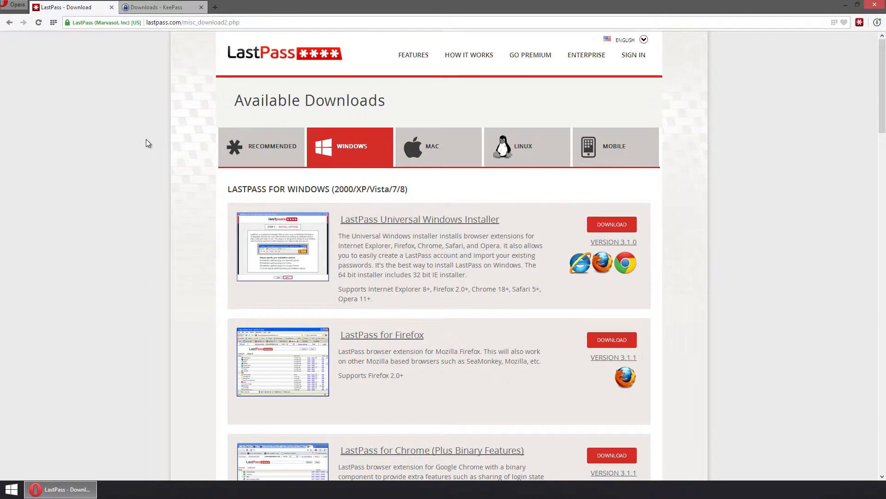
click(277, 146)
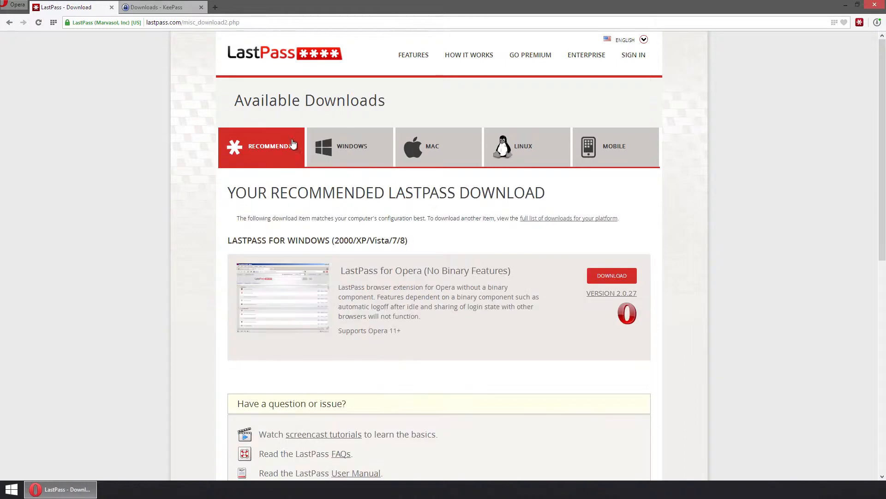
mouse_move(277, 167)
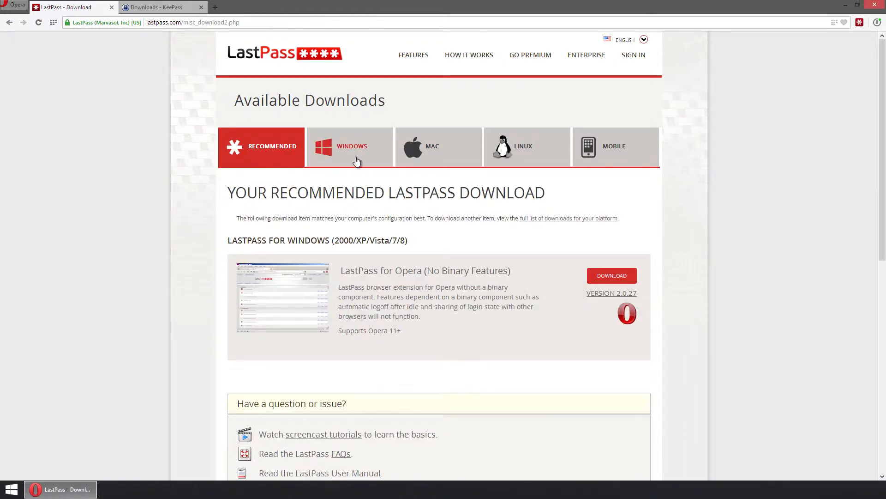
scroll(down, 3)
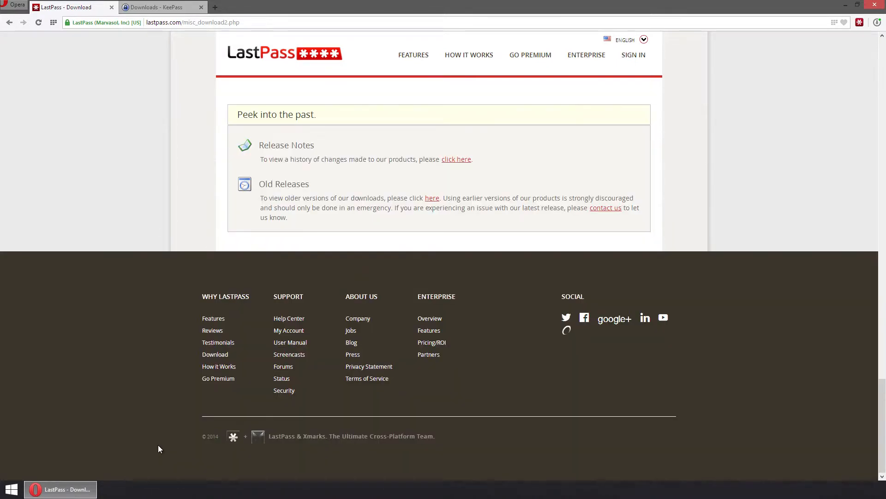
scroll(up, 3)
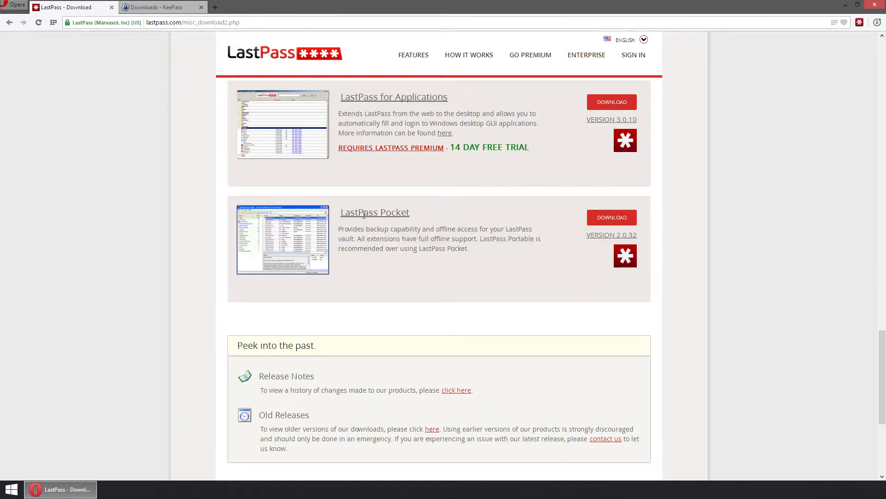
mouse_move(626, 223)
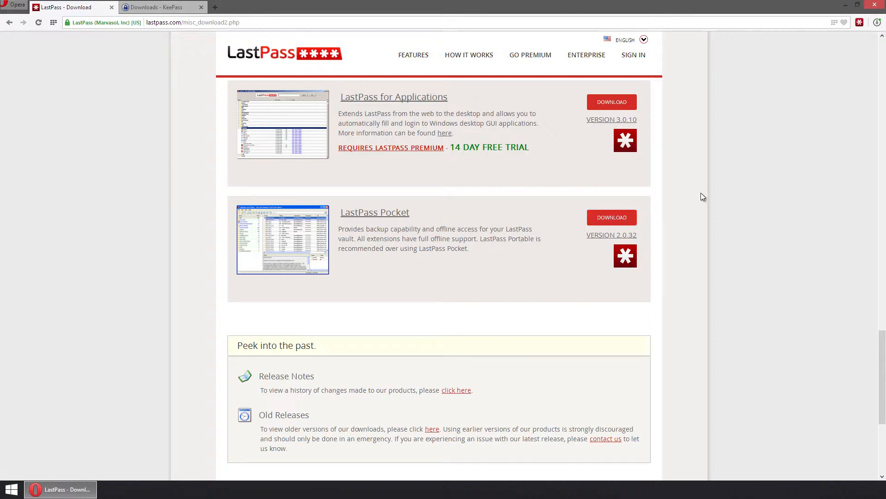
mouse_move(710, 202)
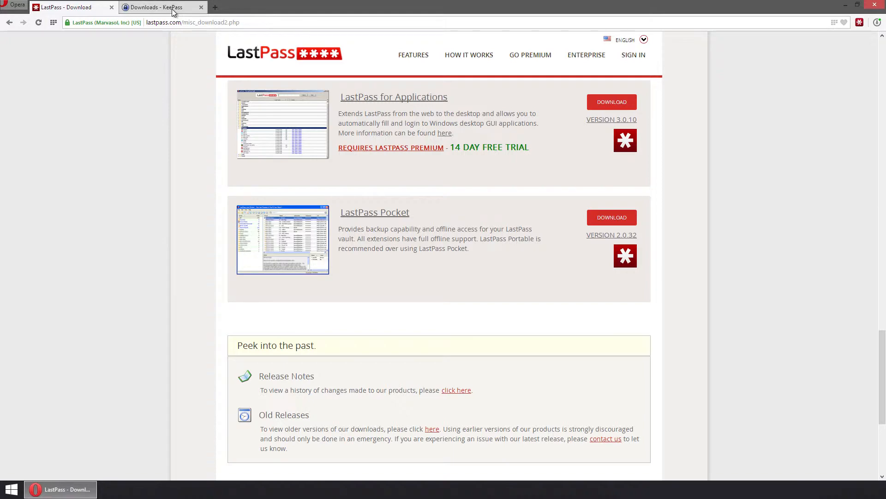
Step: Switch to the KeePass downloads page and start the Portable KeePass 2.25 download
click(158, 6)
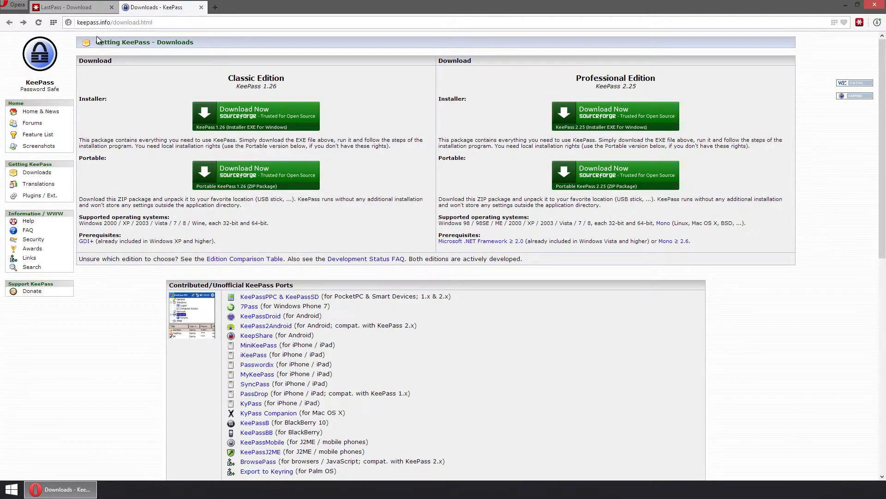
mouse_move(441, 158)
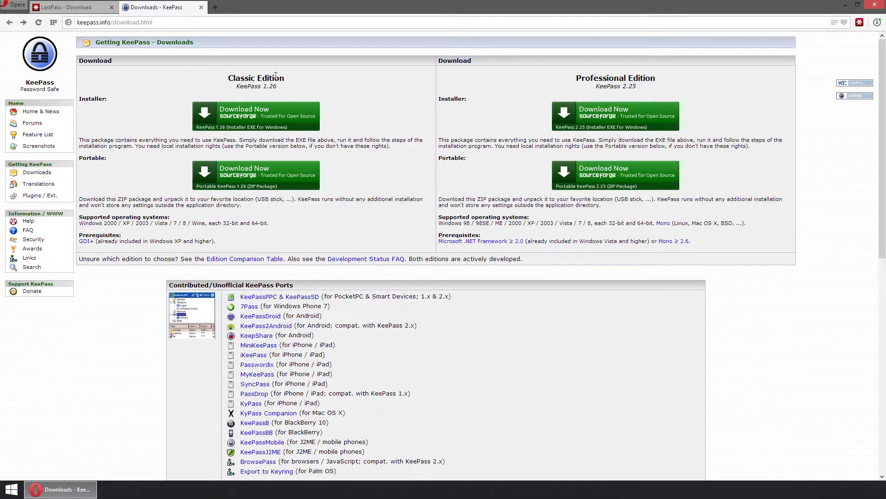
double_click(92, 158)
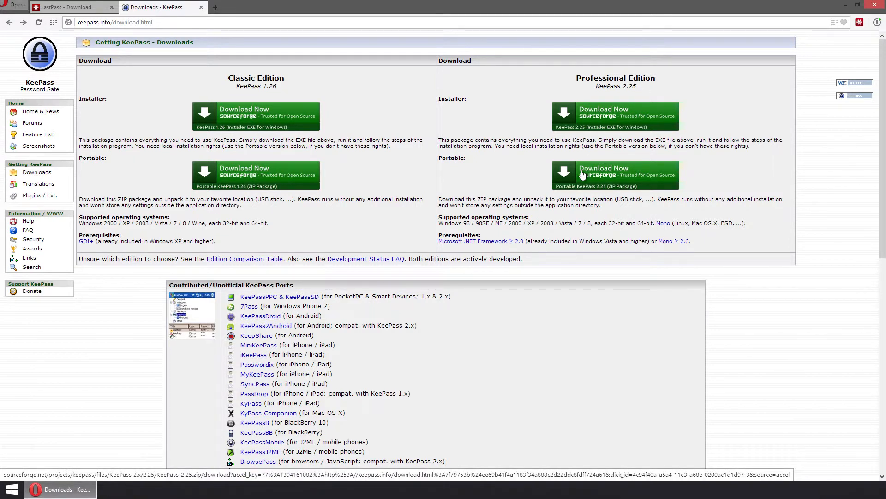
click(614, 175)
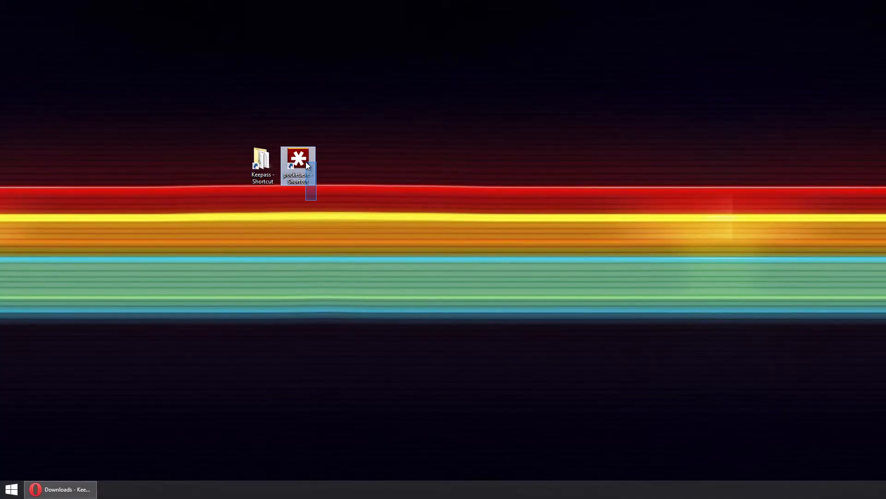
mouse_move(298, 165)
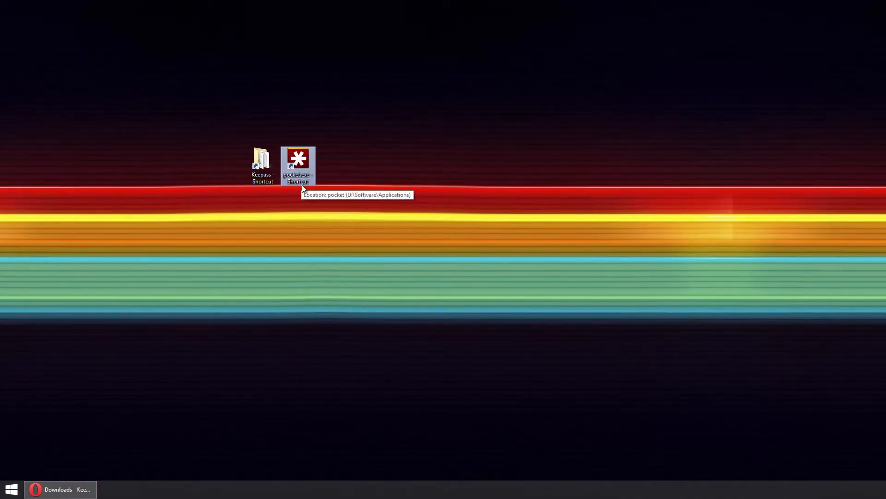
mouse_move(269, 276)
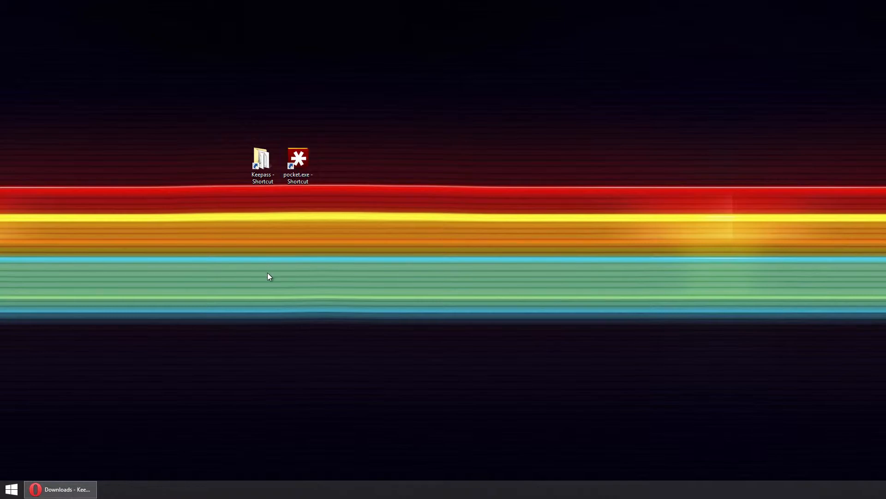
Step: Launch LastPass Pocket from the pocket.exe desktop shortcut
click(299, 164)
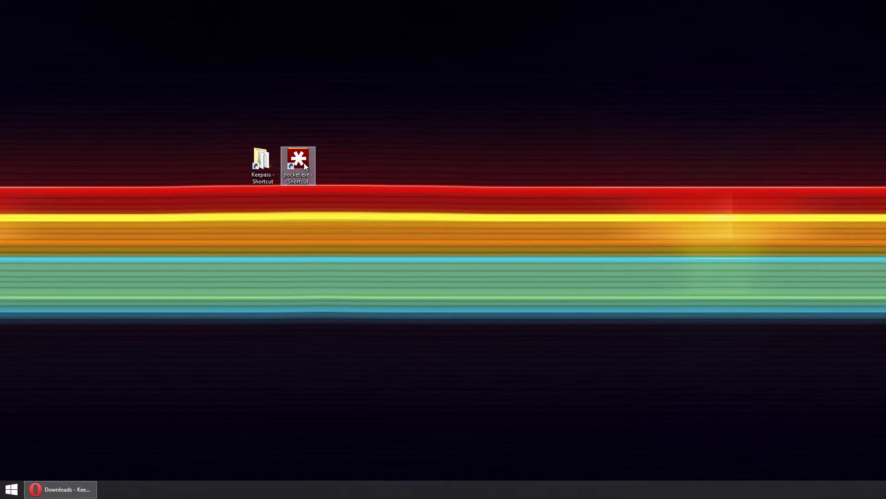
double_click(298, 158)
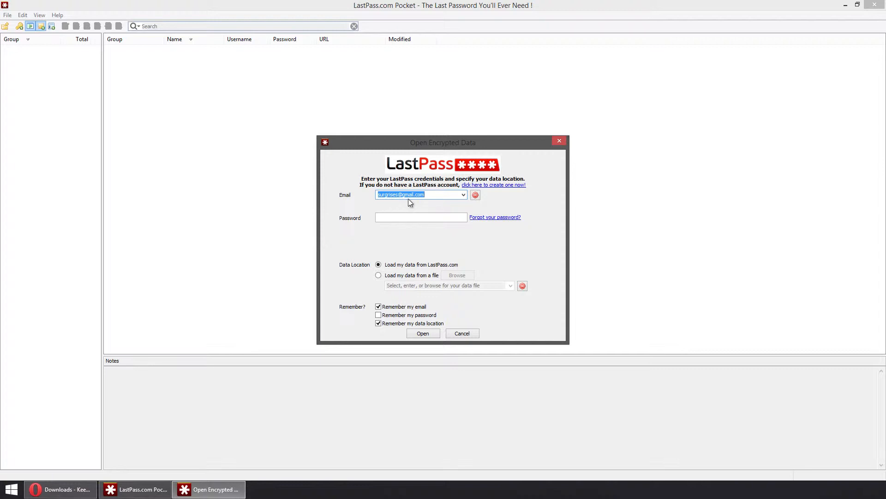
Step: Enter the master password and open the vault, loading 45 entries in the Main group
click(421, 217)
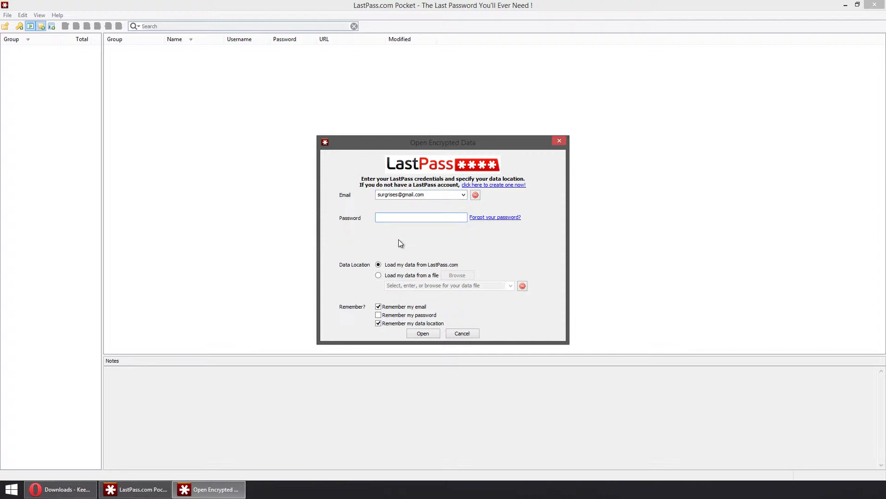
click(421, 218)
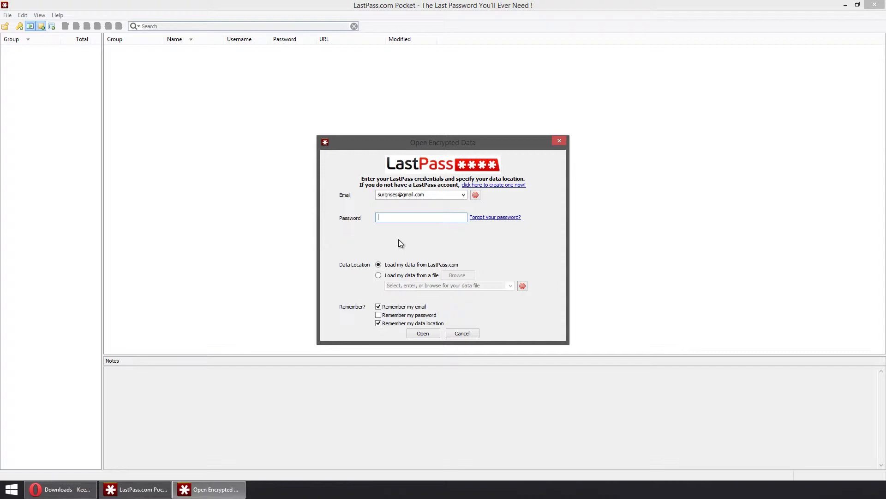
text(password)
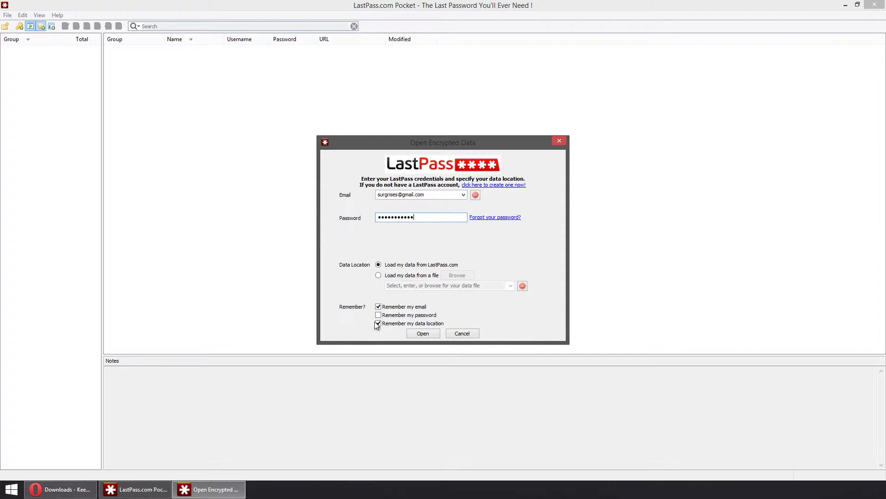
mouse_move(379, 314)
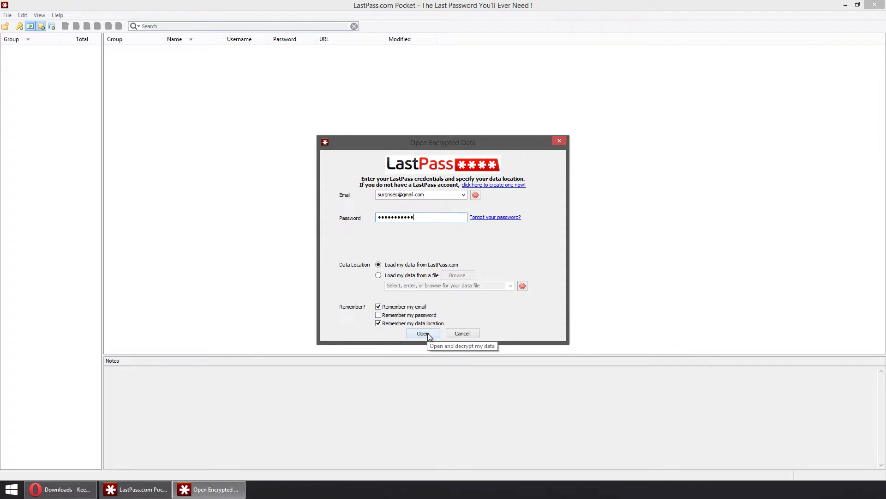
click(422, 333)
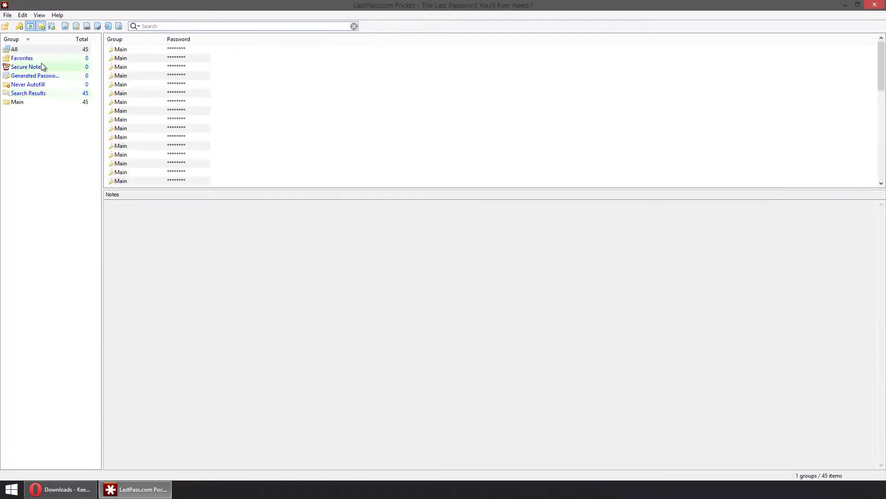
Step: Show all stored entries and bring up the File menu for exporting
click(14, 49)
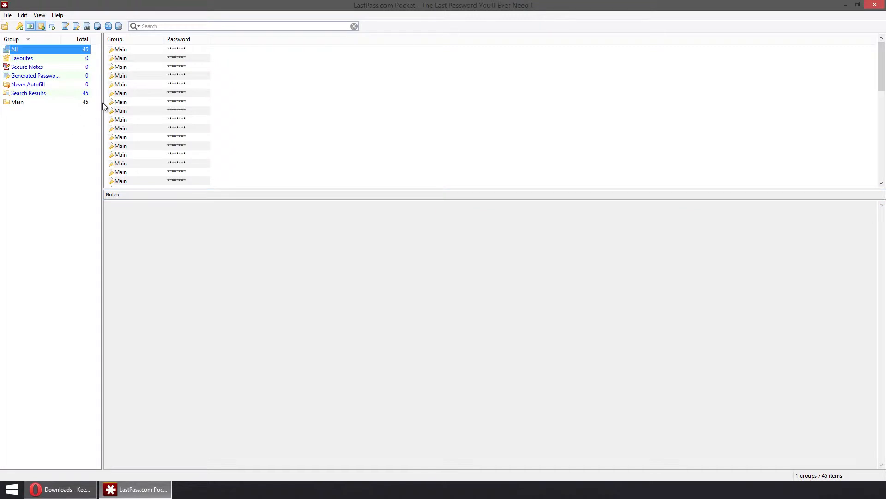
click(136, 49)
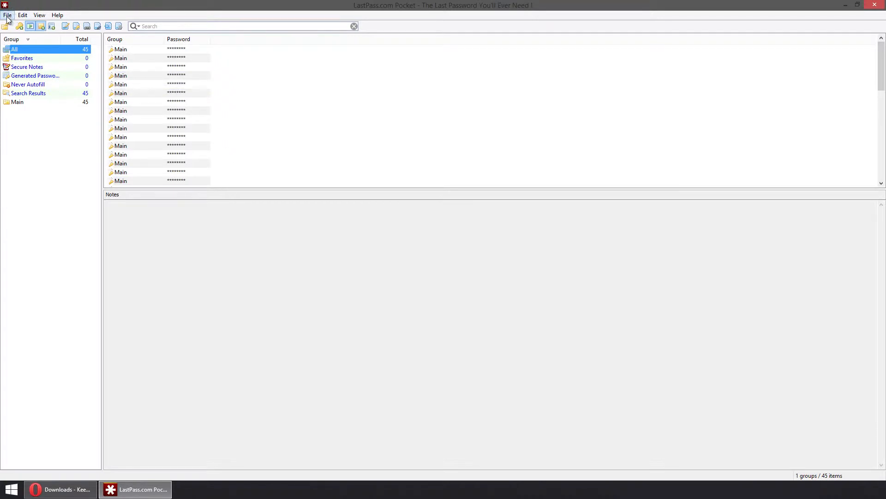
click(8, 15)
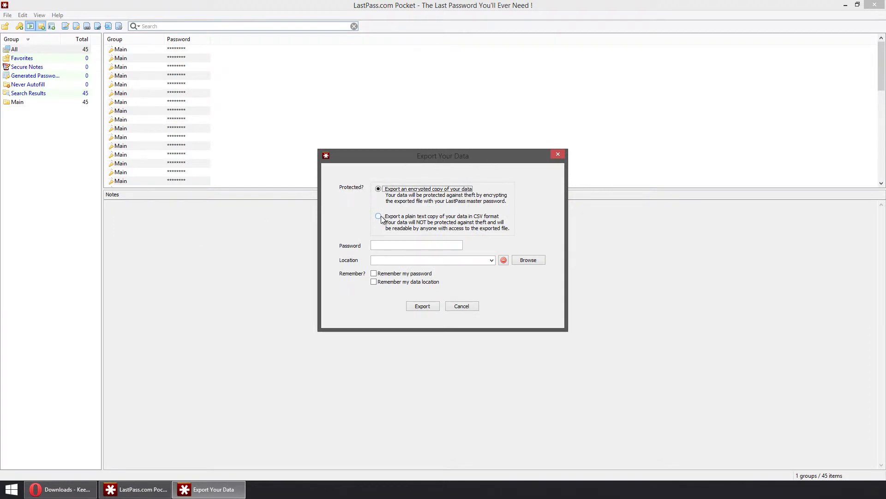
mouse_move(378, 217)
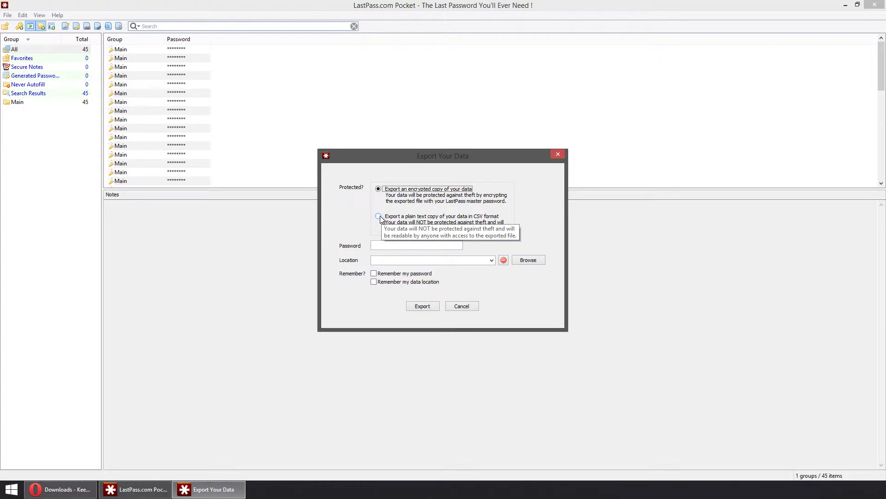
mouse_move(405, 223)
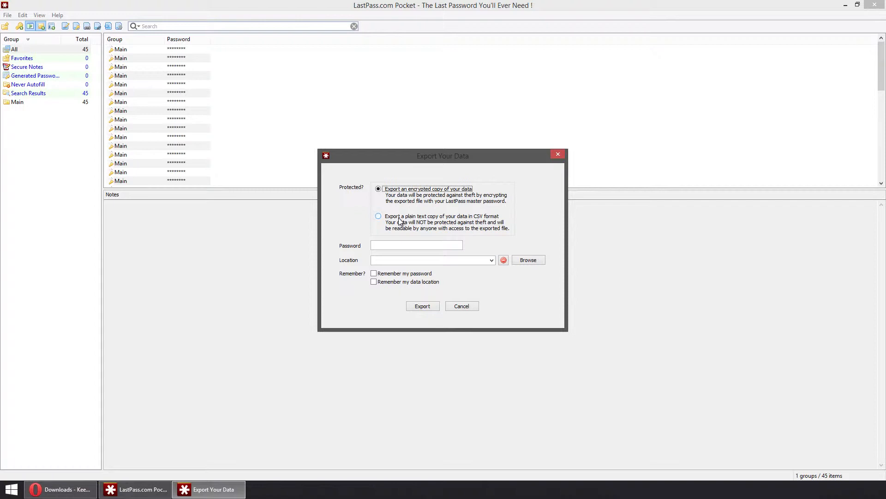
Step: Choose plain-text CSV export to C:\lastpass_backup_lps.csv and submit the export
click(379, 216)
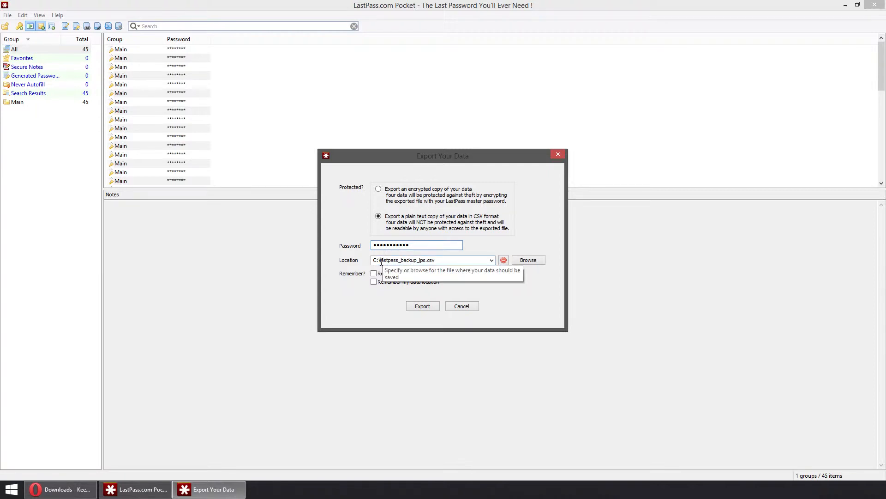
mouse_move(528, 260)
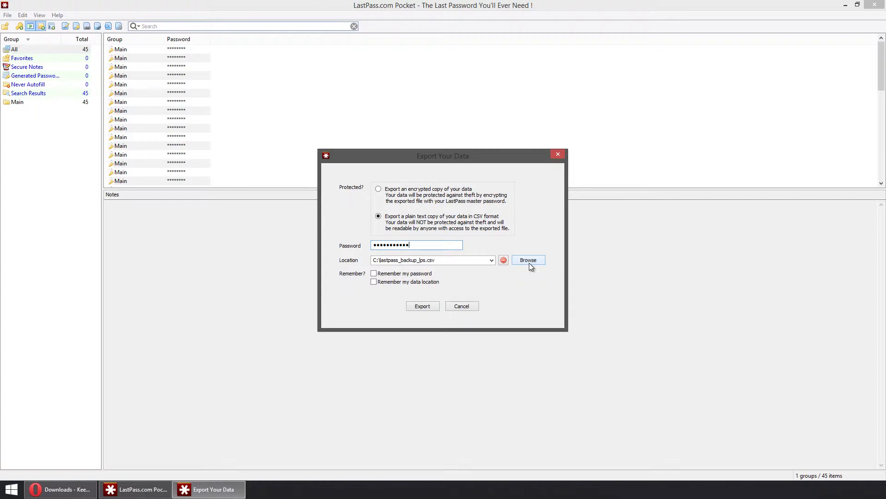
mouse_move(374, 274)
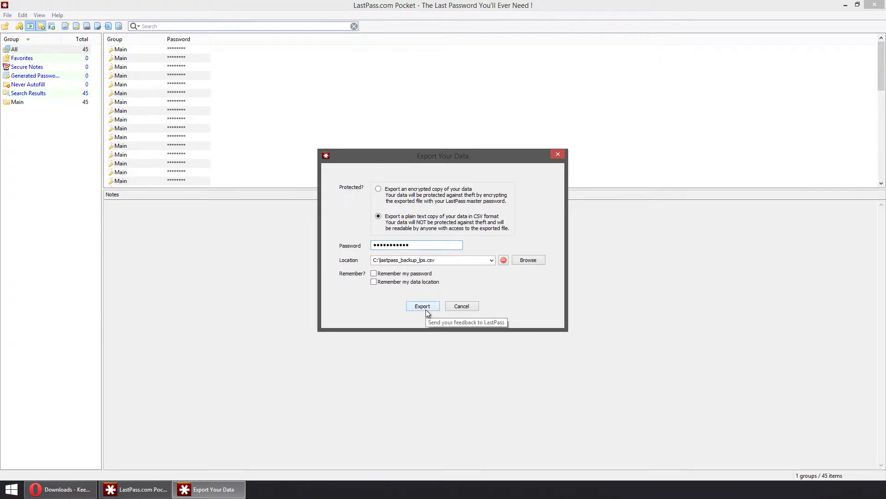
click(421, 305)
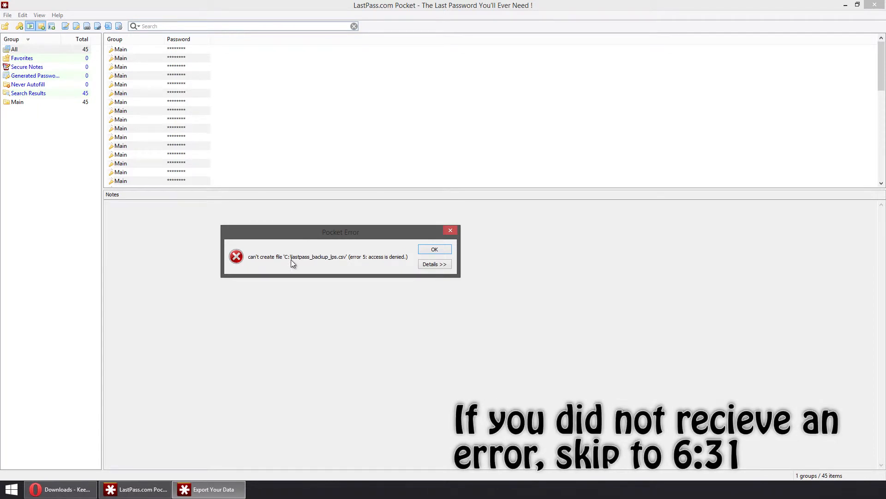
Step: Review and dismiss the access-denied error, then cancel the Export Your Data dialog
click(434, 264)
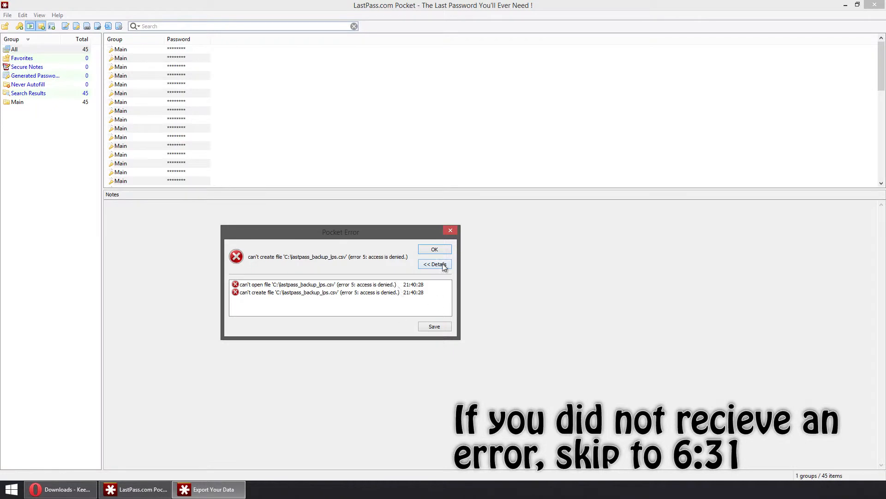
click(434, 264)
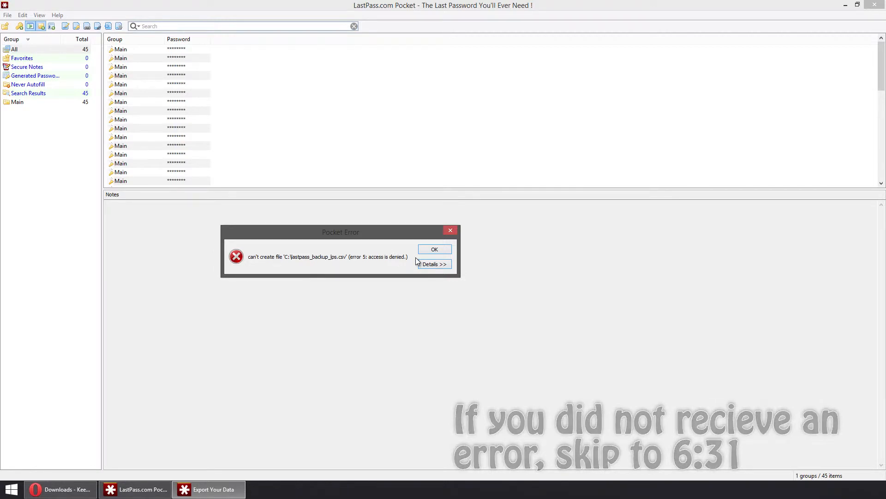
click(433, 250)
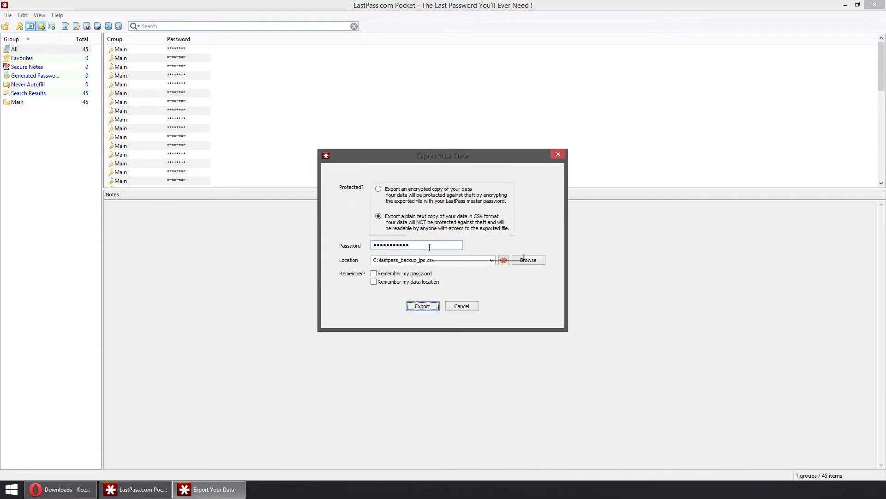
mouse_move(417, 244)
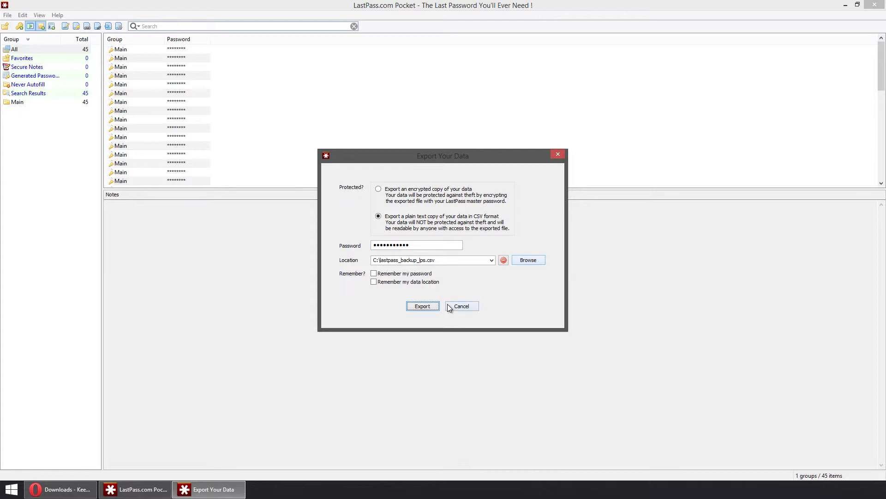
click(462, 305)
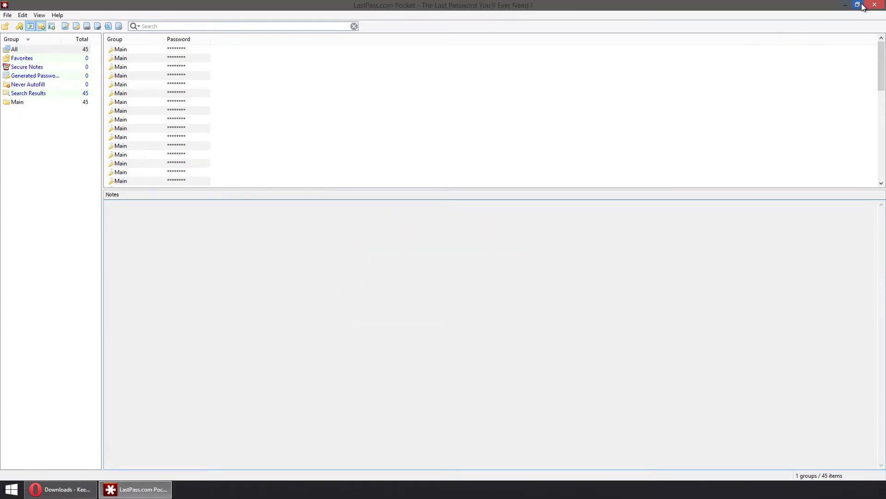
Step: Close Pocket, relaunch it from the desktop shortcut and reload the 45-entry vault
right_click(298, 160)
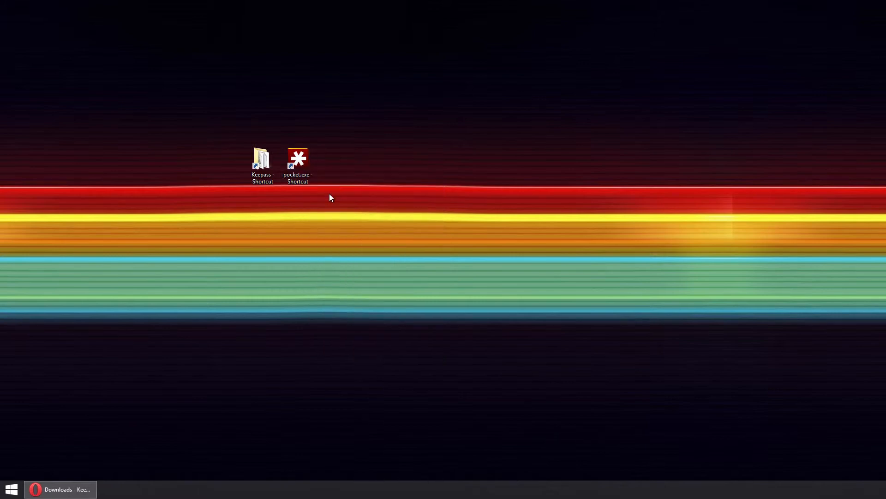
double_click(297, 158)
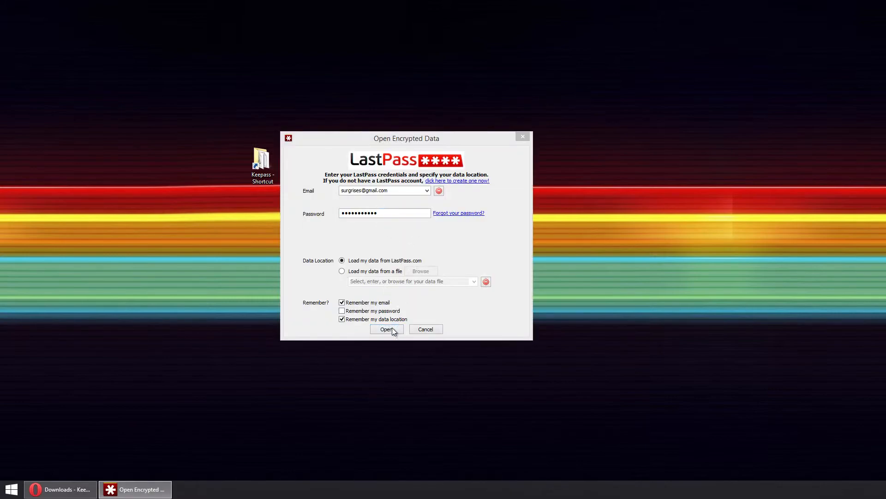
click(386, 329)
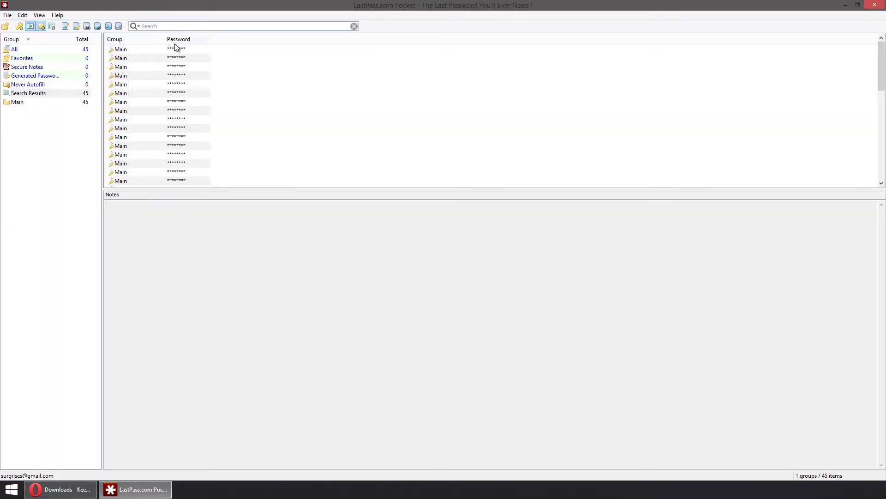
Step: Export the vault as plain-text CSV to C:\lastpass_backup_lps.csv with the master password and confirm success
click(7, 15)
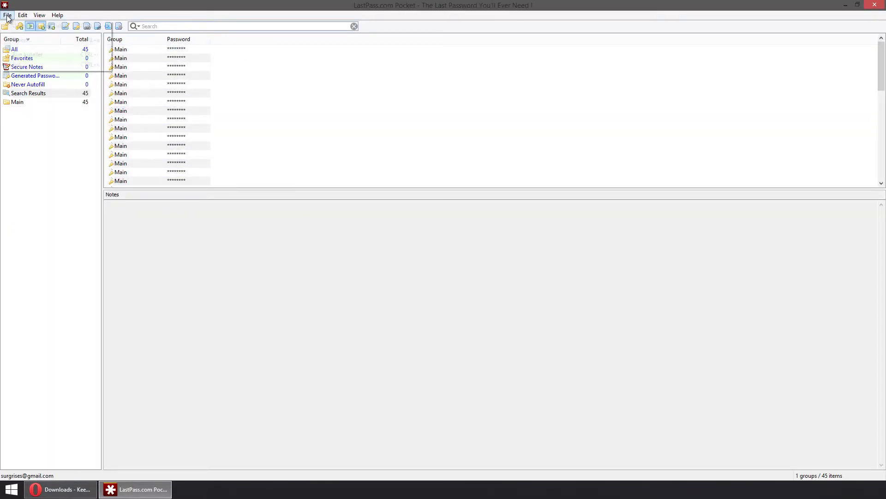
click(8, 15)
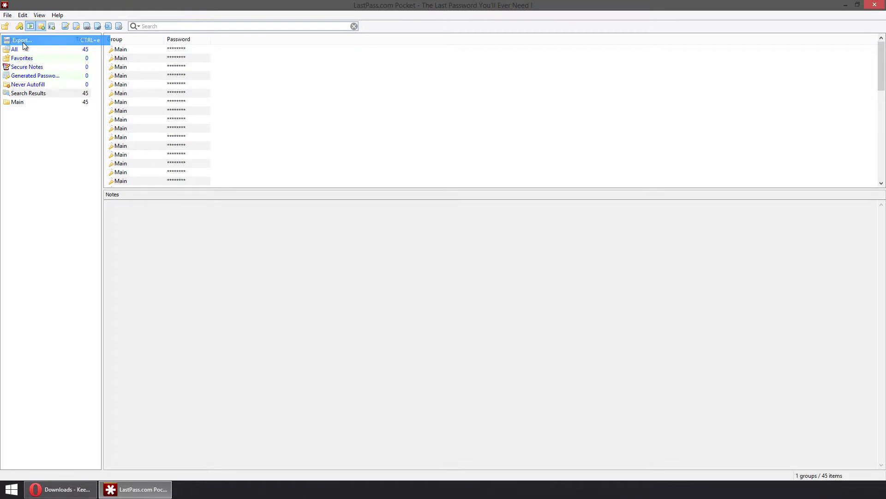
click(22, 40)
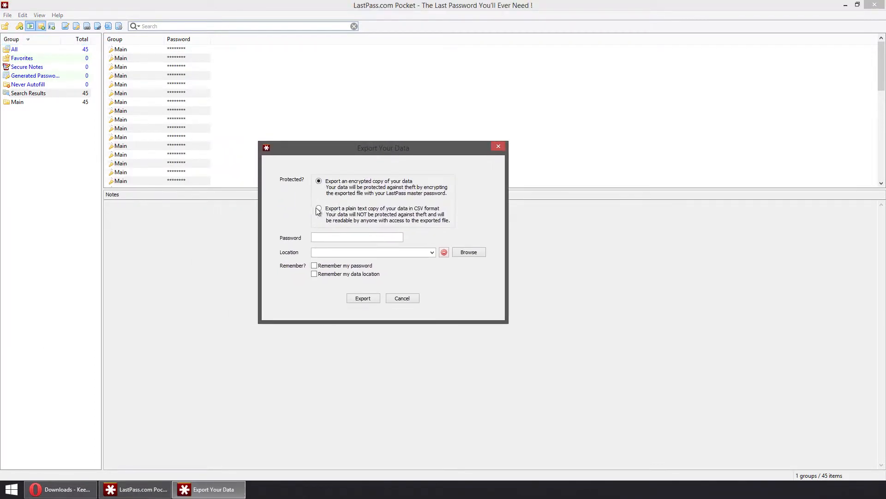
click(319, 209)
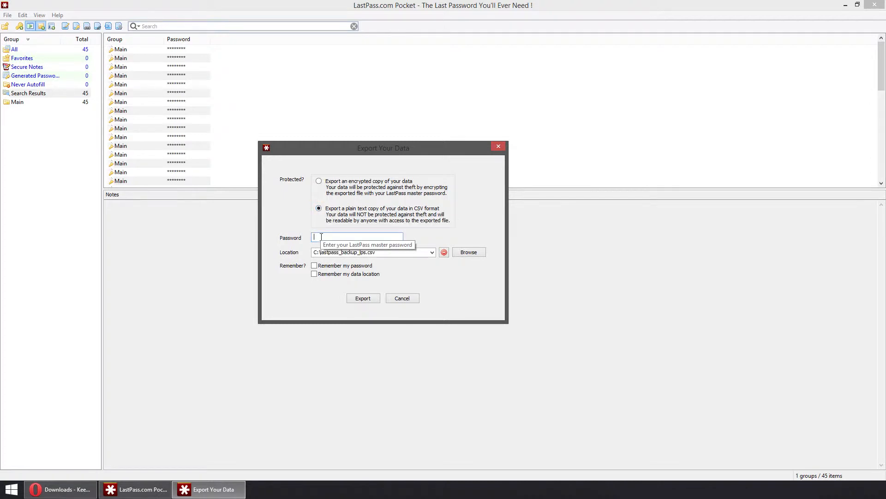
text(password)
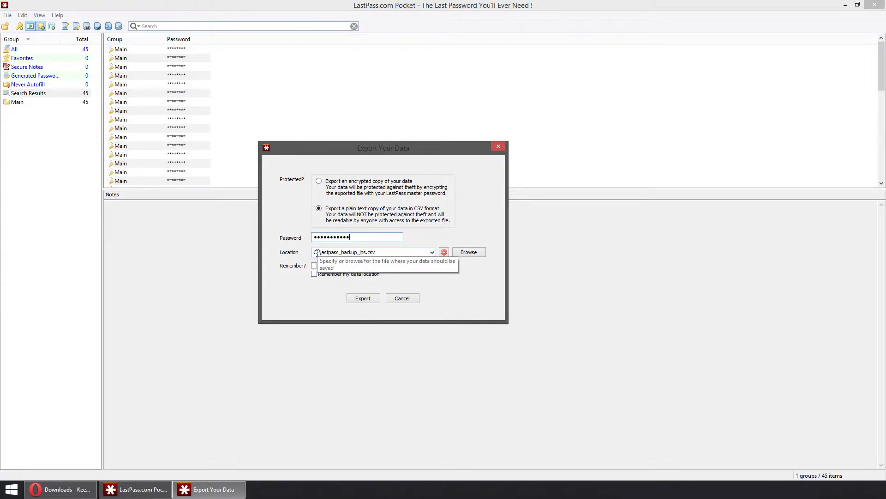
mouse_move(426, 285)
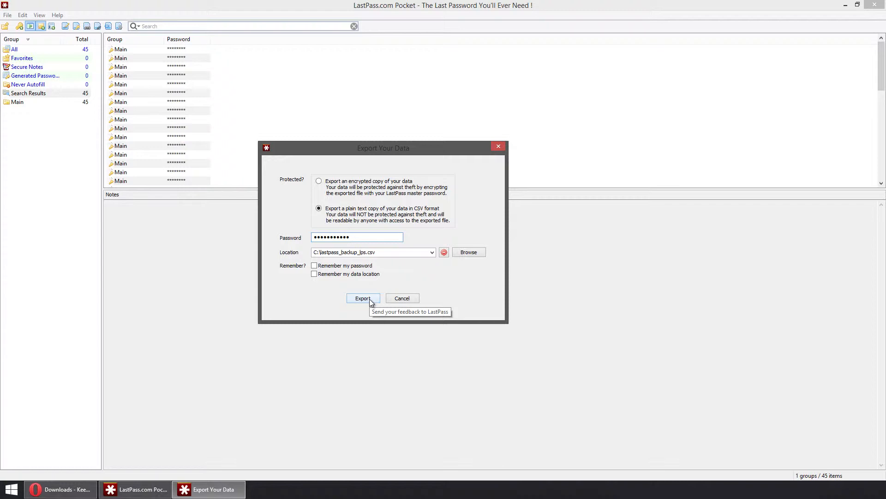
click(362, 298)
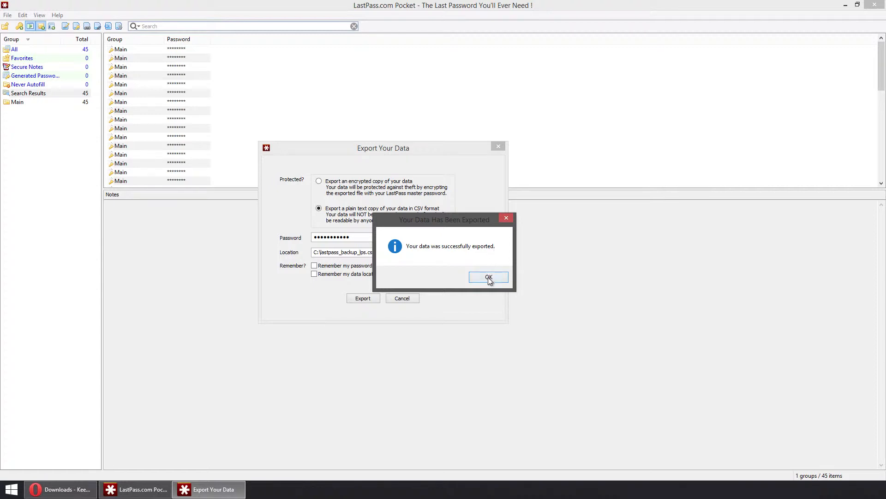
click(489, 277)
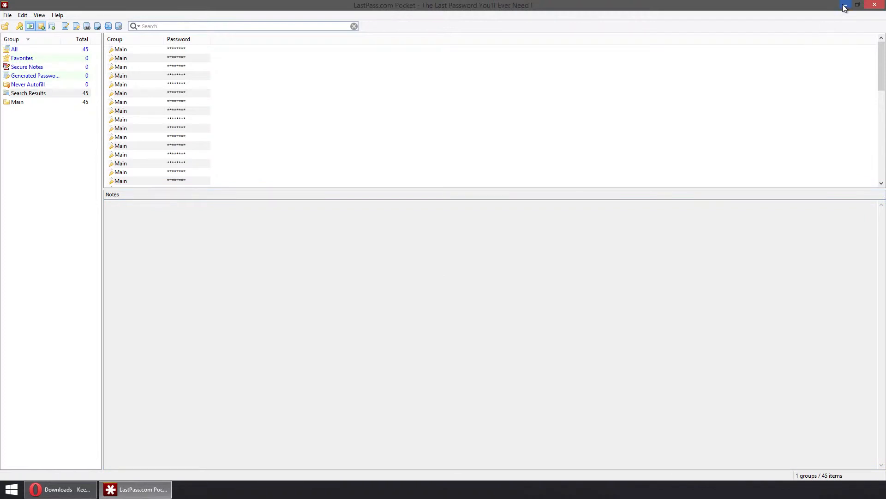
mouse_move(843, 6)
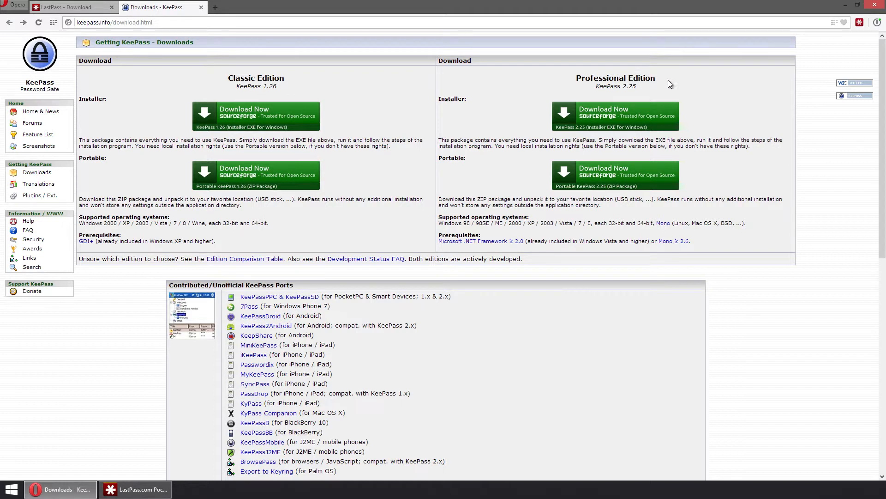
mouse_move(450, 160)
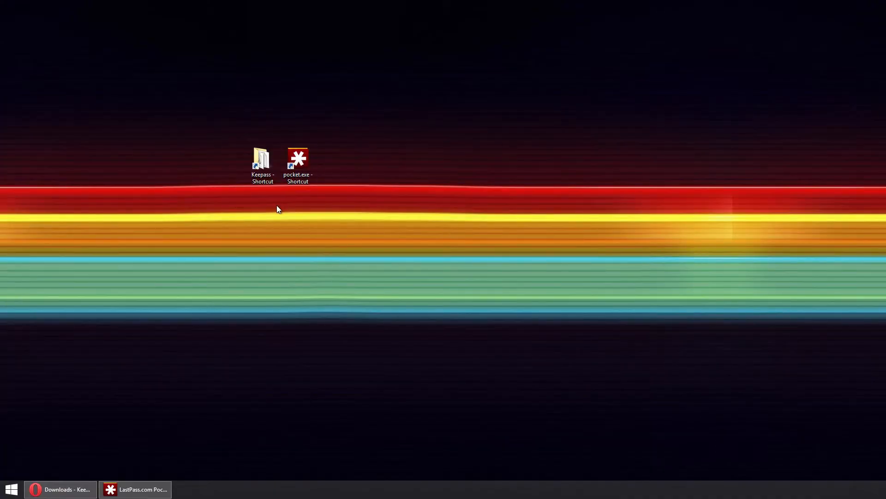
Step: Open the Keepass folder on Backup (D:) and launch KeePass.exe, showing its empty main window
click(262, 161)
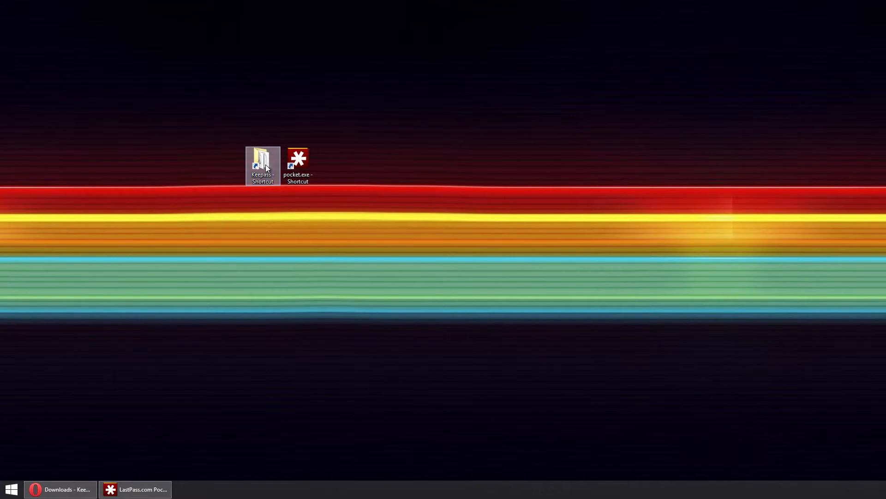
double_click(262, 157)
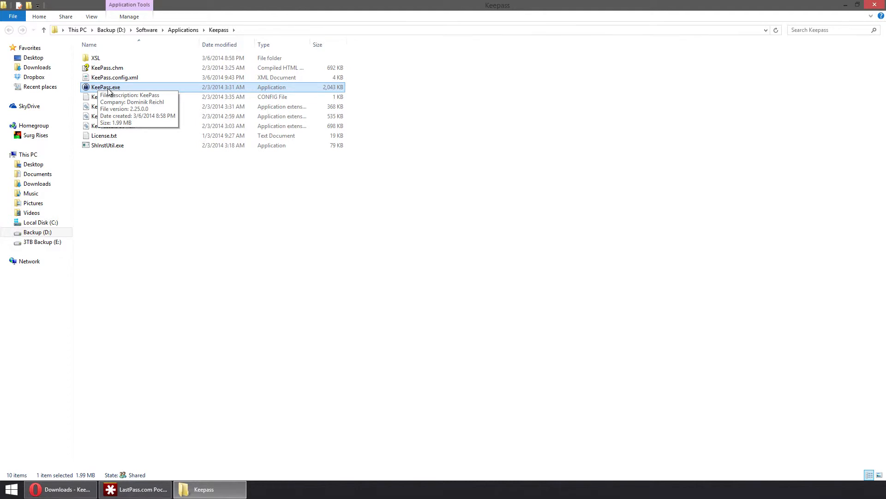
right_click(105, 87)
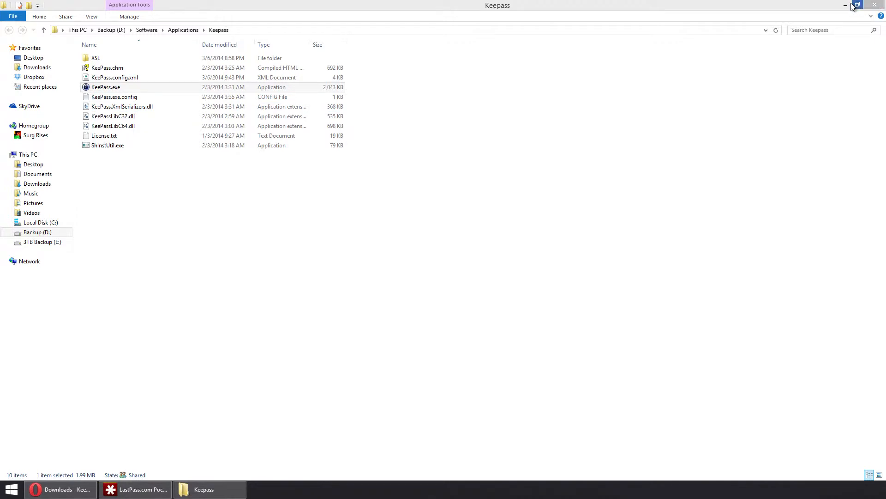
double_click(105, 86)
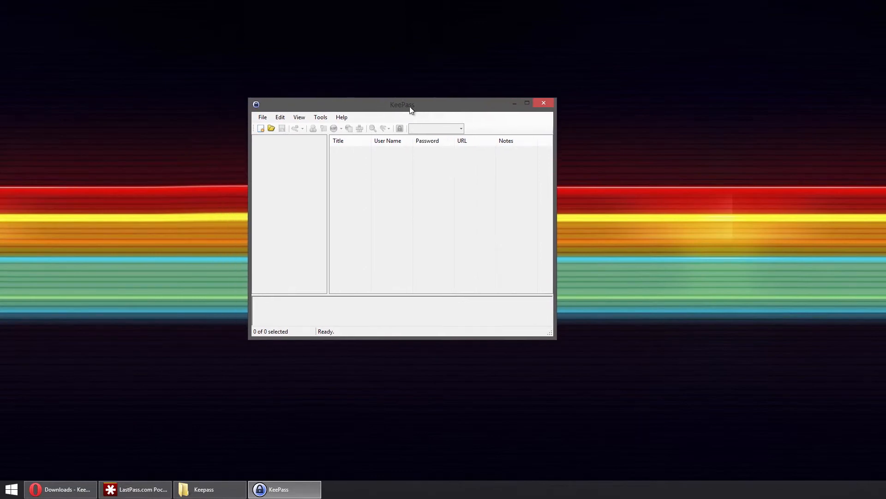
mouse_move(260, 127)
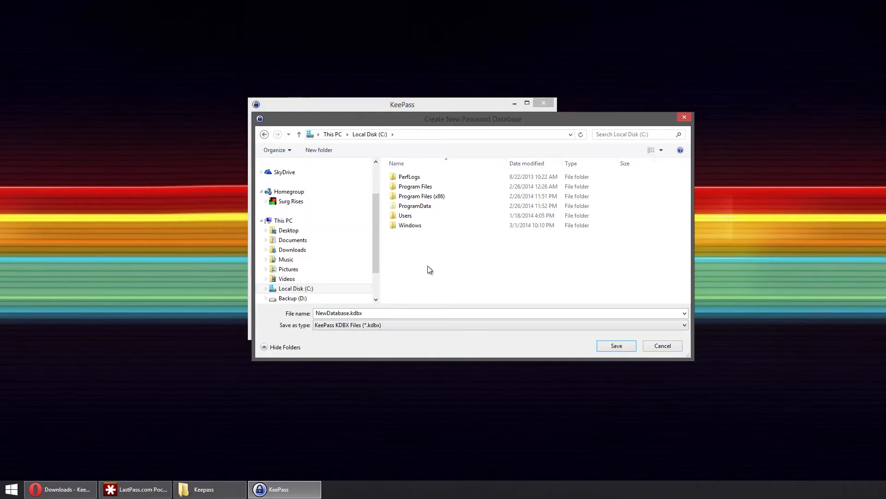
Step: Save the new KeePass database as NewDatabase.kdbx on Local Disk (C:)
click(339, 313)
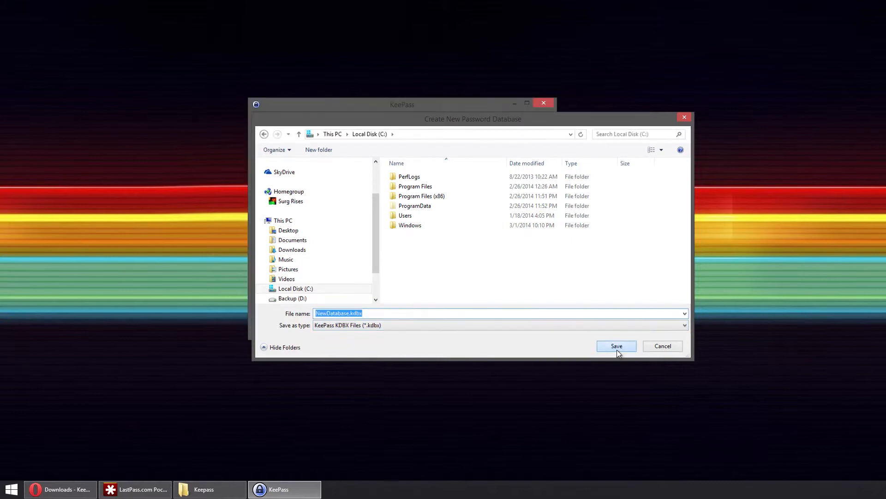
click(616, 345)
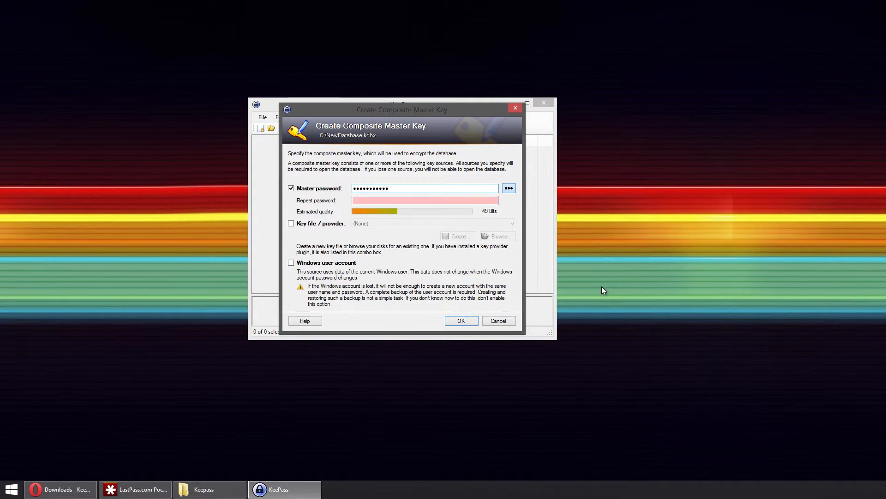
Step: Confirm the repeated master password and accept the default database settings after reviewing Compression and Advanced
text(••••••••••)
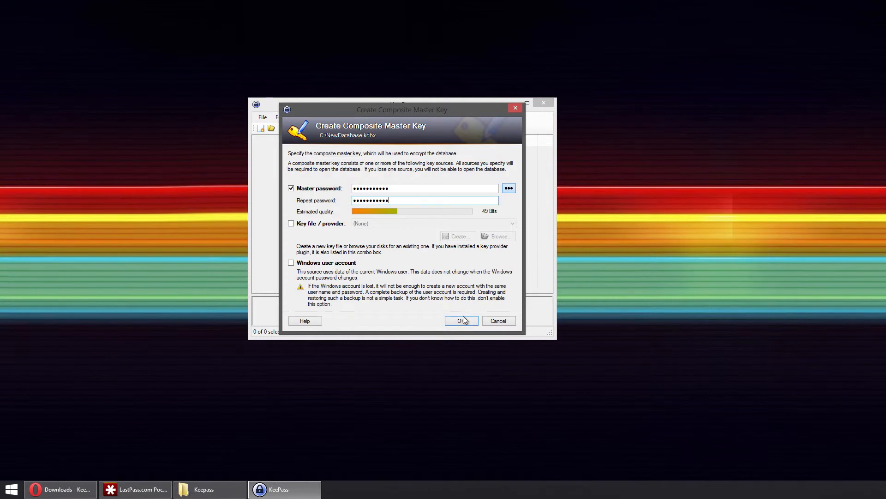
click(460, 320)
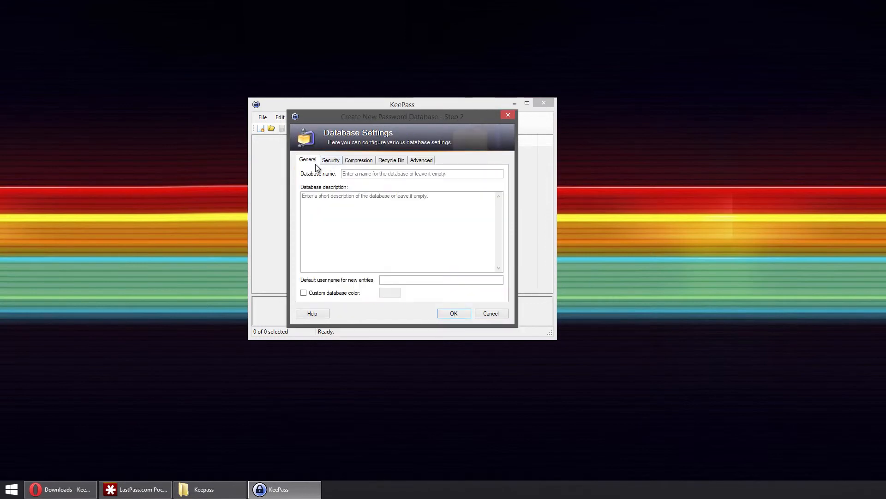
click(358, 160)
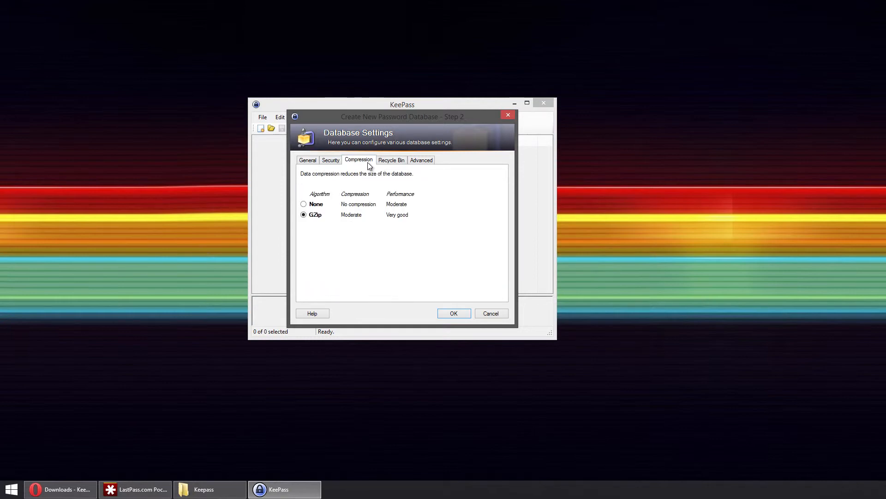
click(421, 160)
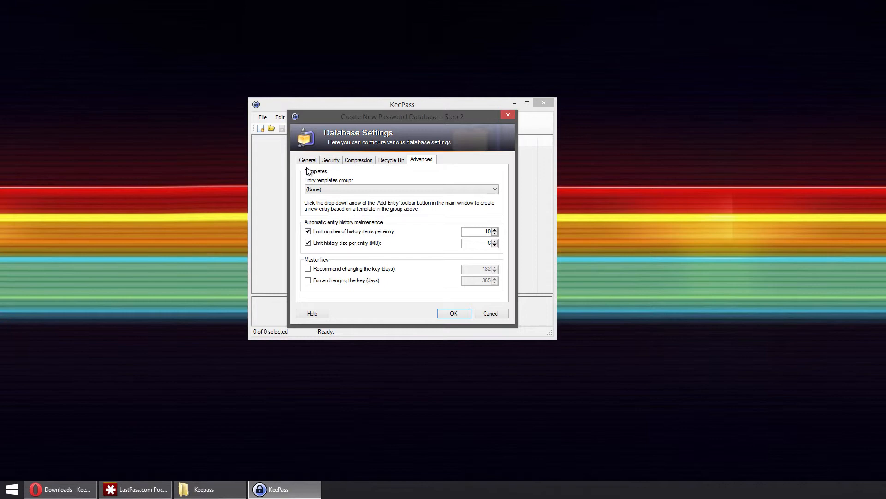
click(307, 160)
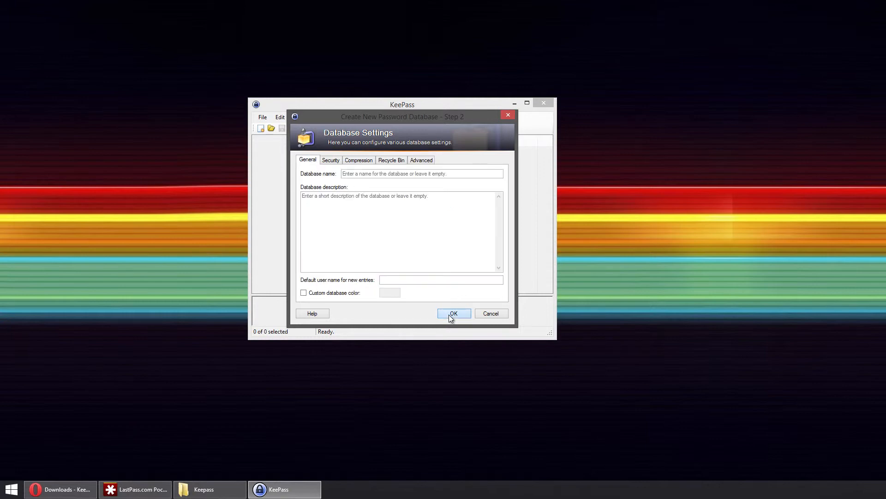
click(453, 313)
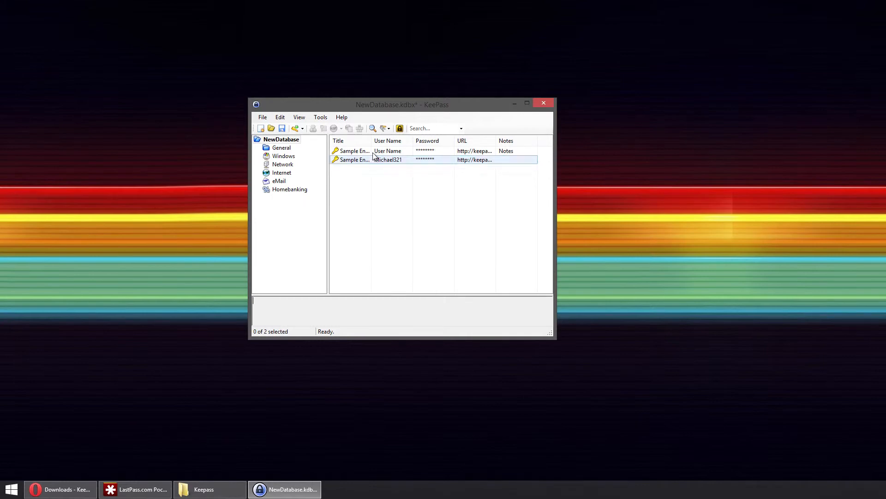
Step: Permanently delete both sample entries and remove the sample groups, leaving only the NewDatabase root
click(354, 150)
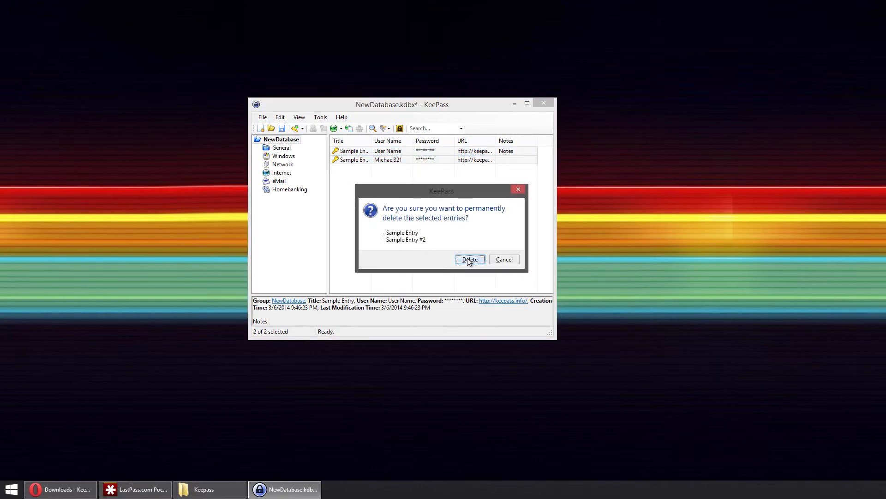
click(469, 258)
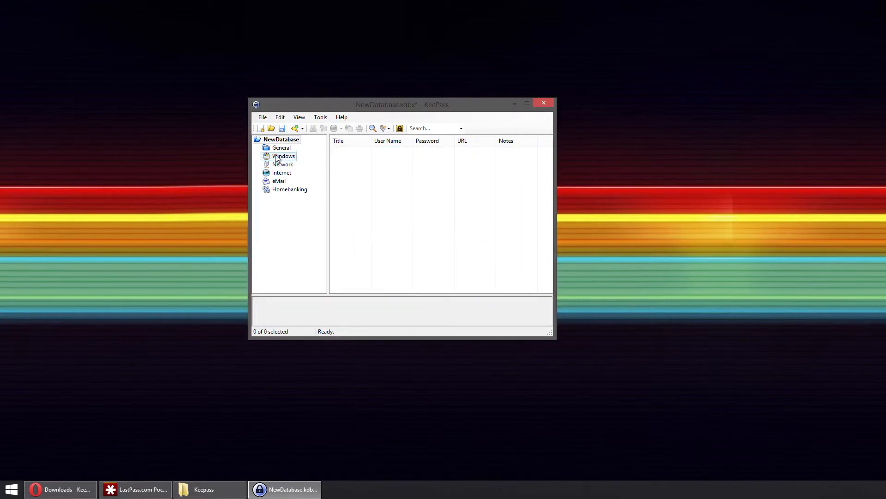
click(281, 148)
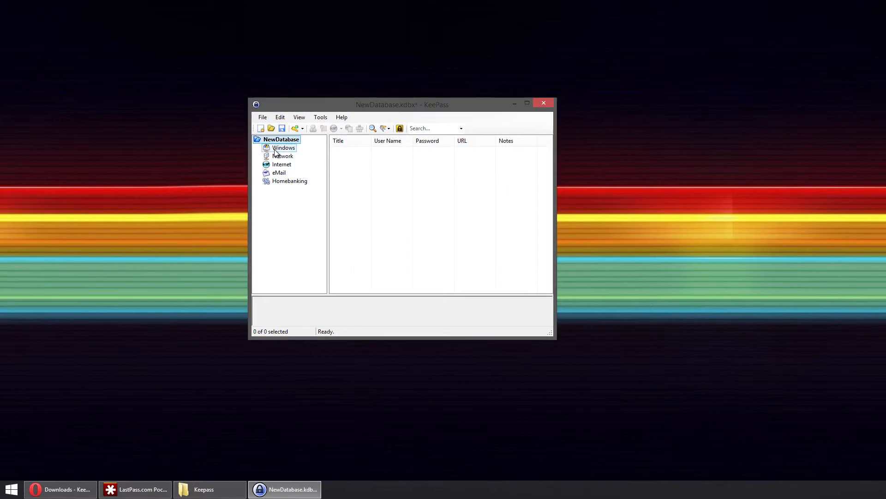
click(283, 148)
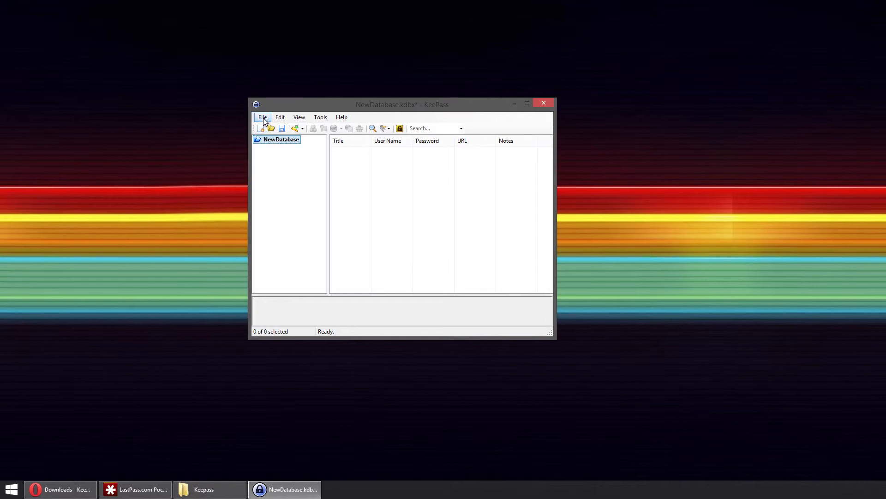
Step: Start an import into NewDatabase using the LastPass CSV format
click(262, 118)
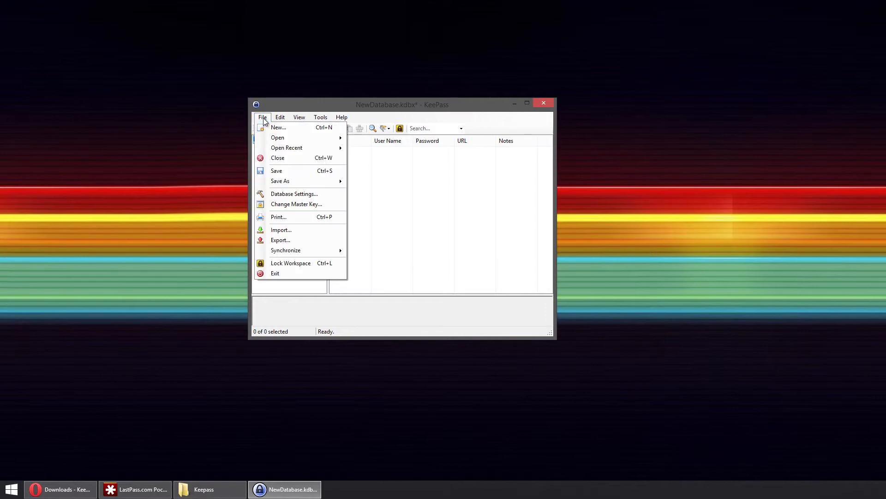
click(282, 230)
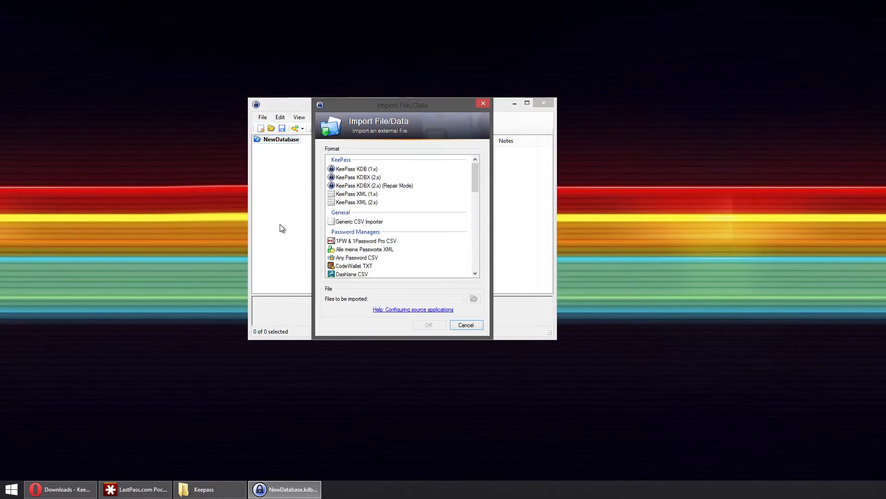
click(355, 232)
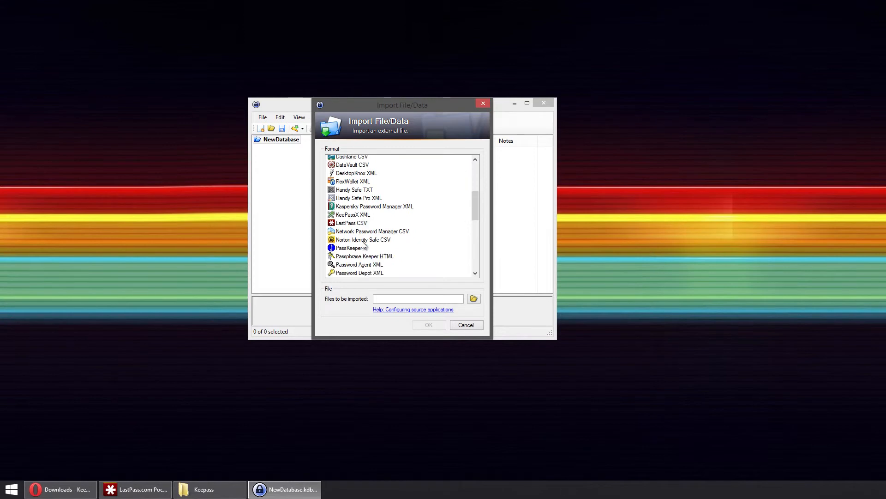
click(351, 222)
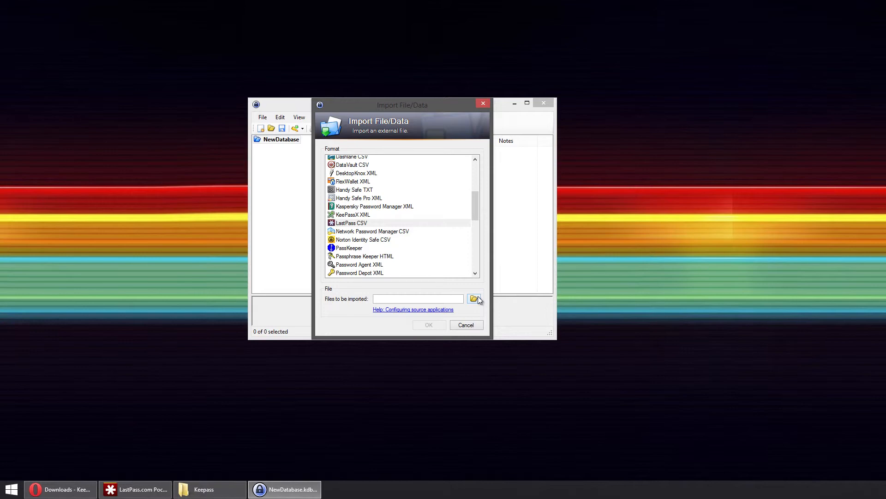
Step: Import C:\lastpass_backup_lps.csv, adding a Main group to NewDatabase
click(474, 298)
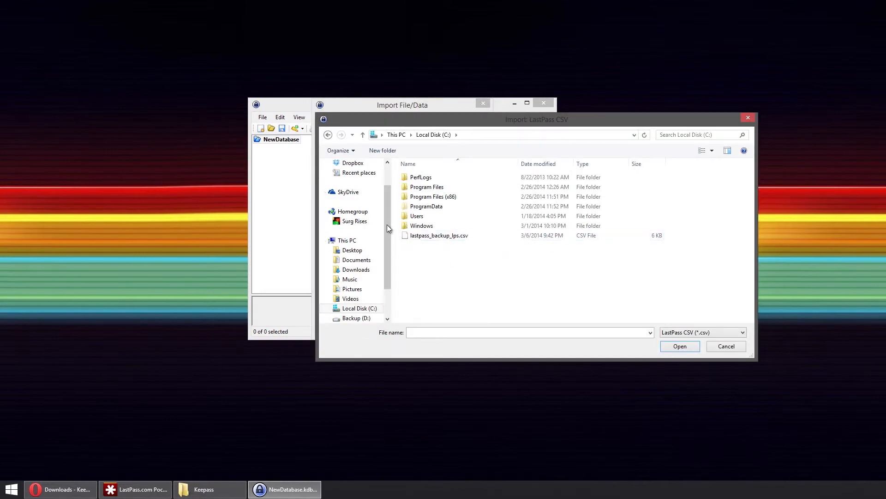
click(439, 236)
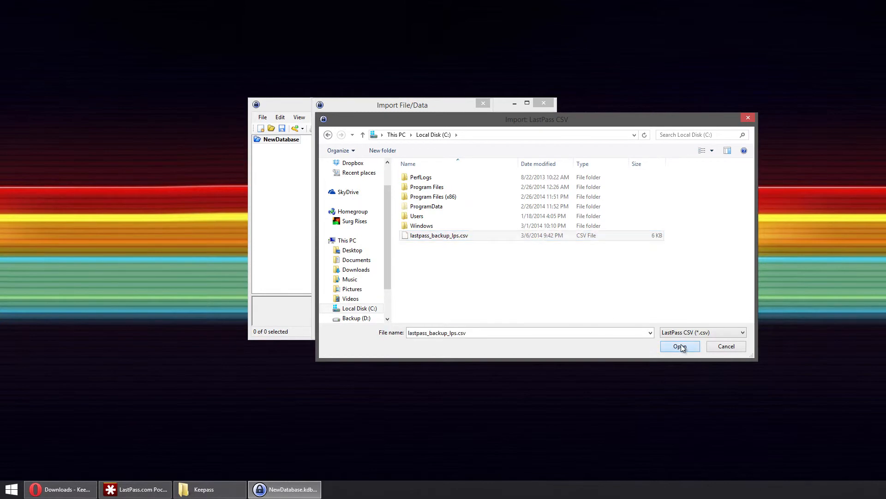
click(680, 346)
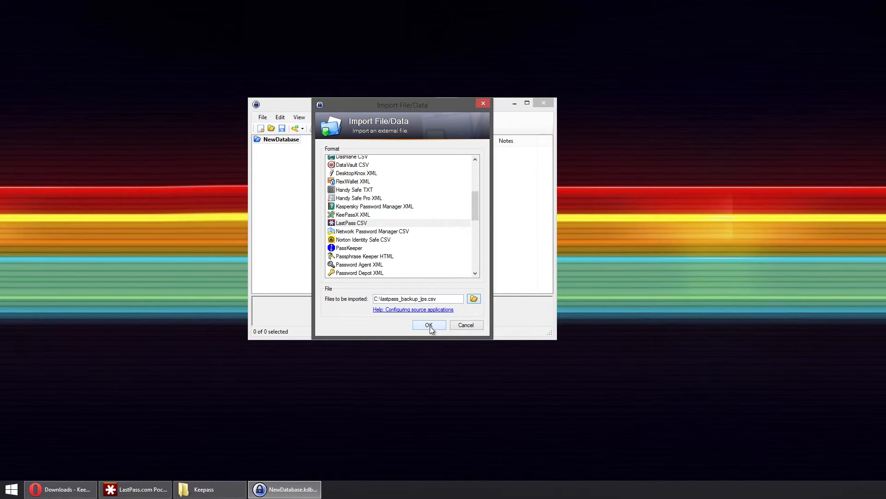
click(427, 324)
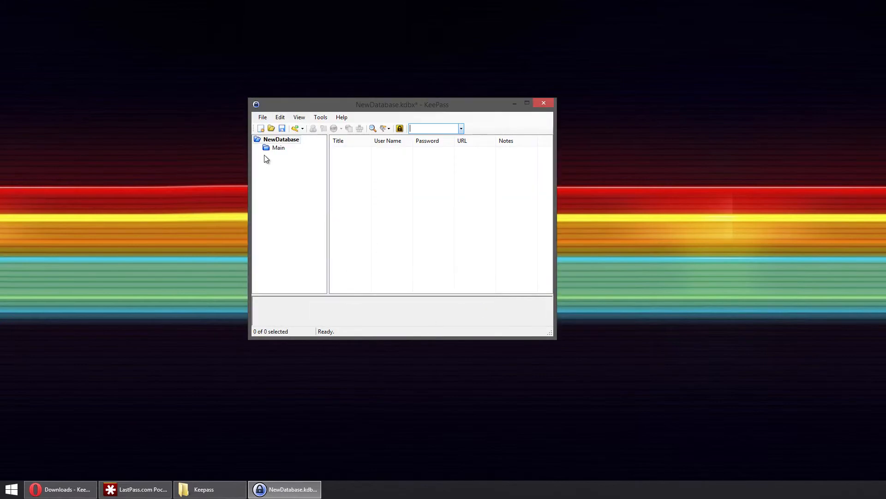
Step: Check the Main group's 45 entries against LastPass Pocket's 45 items and return to KeePass
click(278, 147)
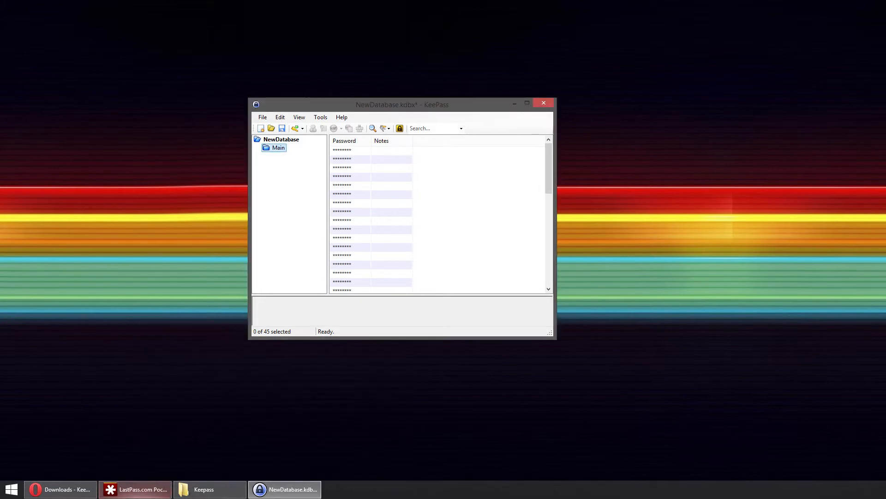
click(136, 489)
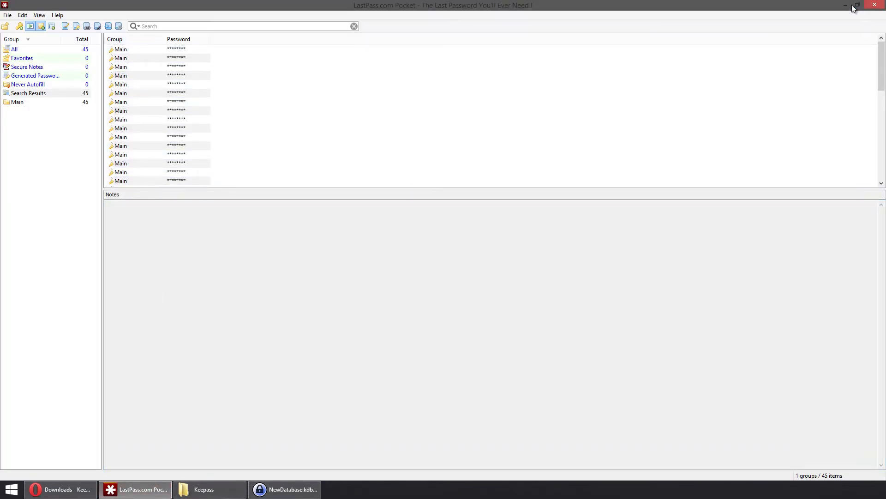
click(294, 490)
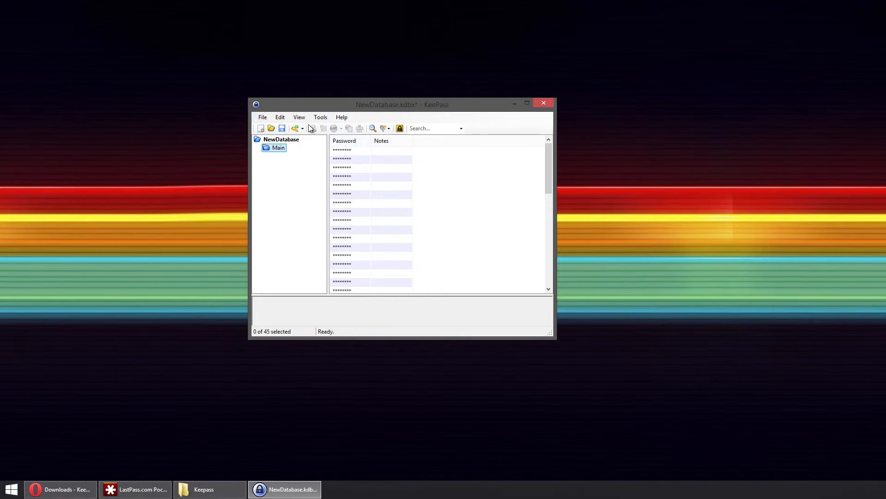
mouse_move(349, 111)
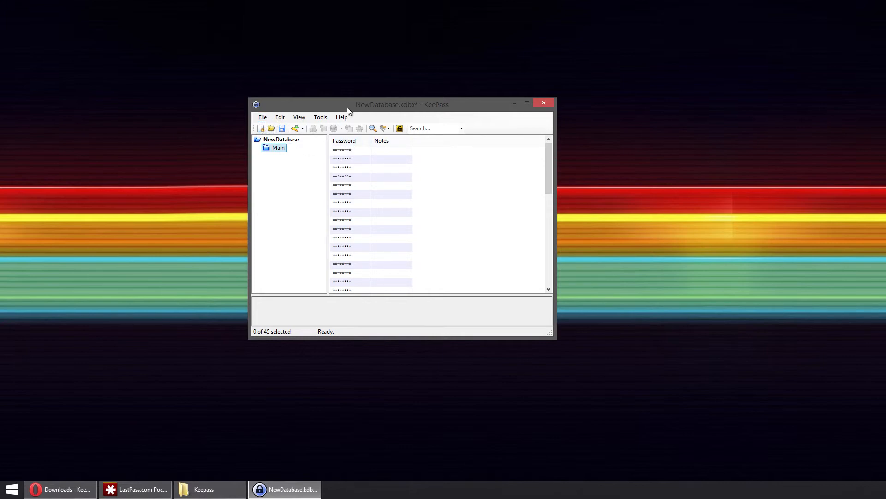
drag(403, 104, 408, 77)
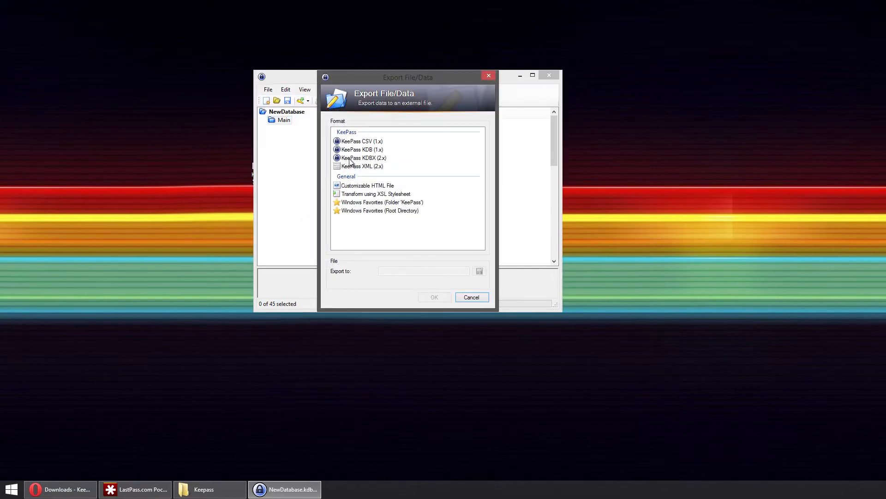
mouse_move(372, 163)
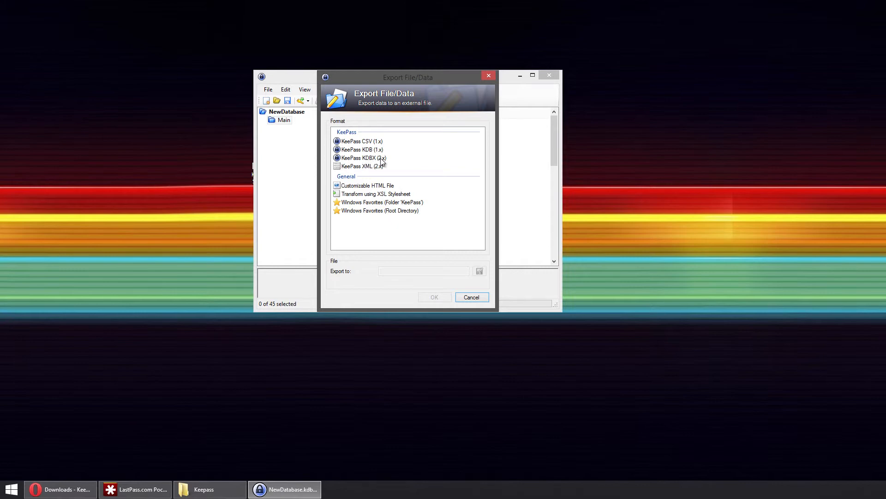
Step: Cancel the KeePass KDBX (2.x) export and exit KeePass, discarding unsaved database changes
click(362, 157)
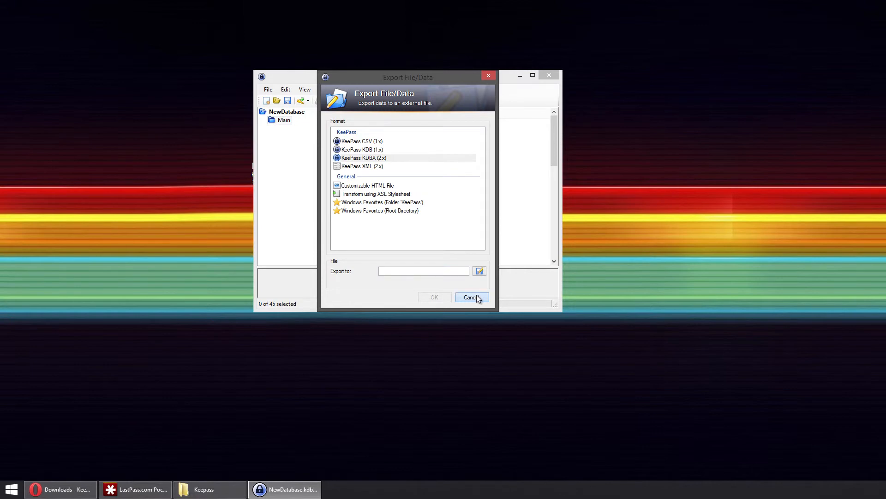
click(472, 298)
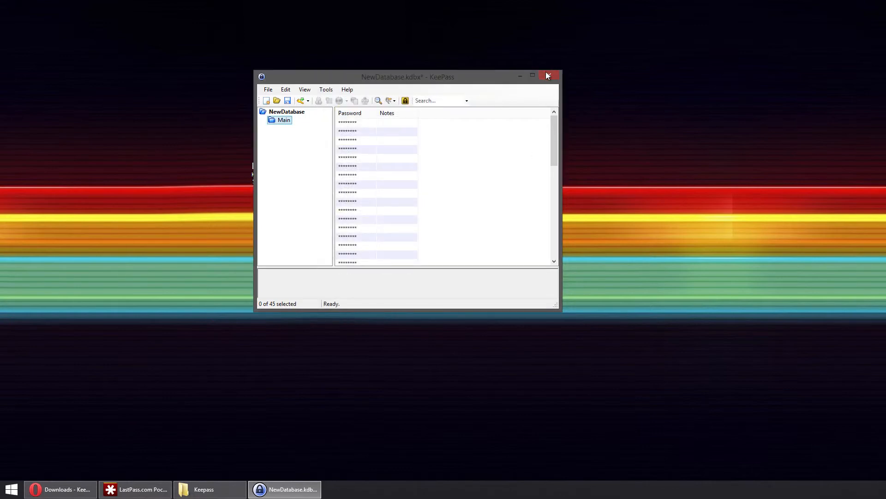
click(547, 77)
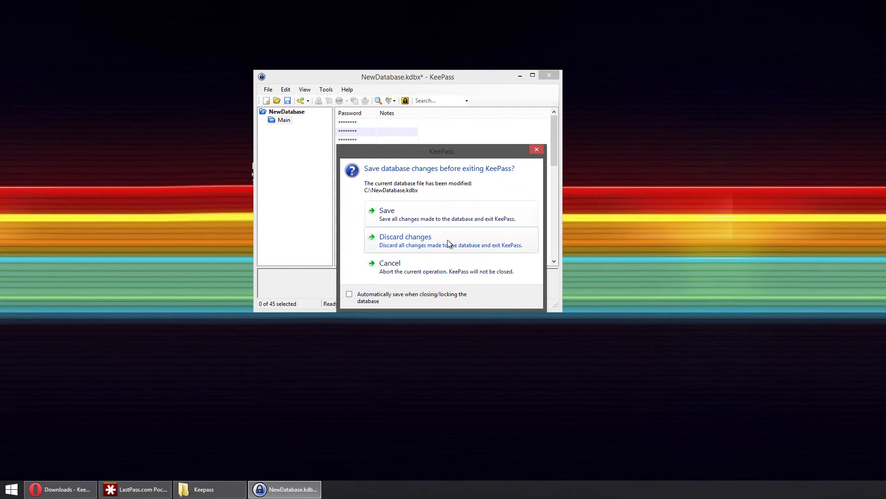
click(405, 240)
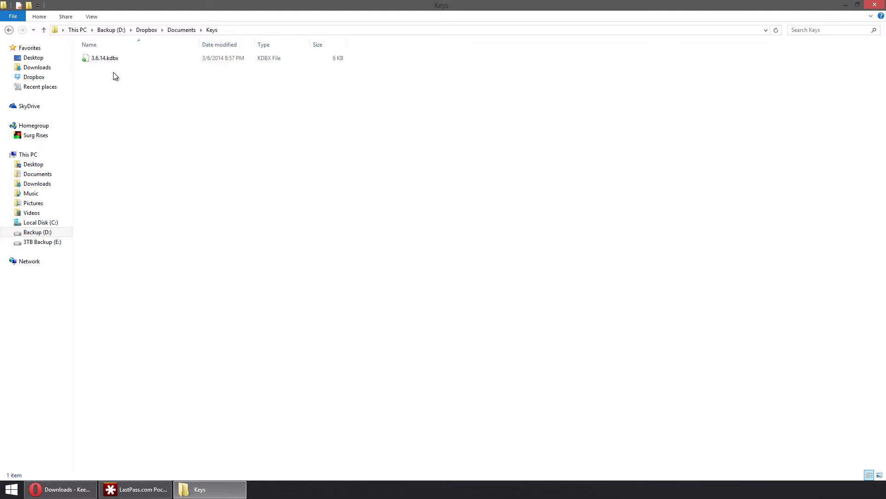
mouse_move(116, 74)
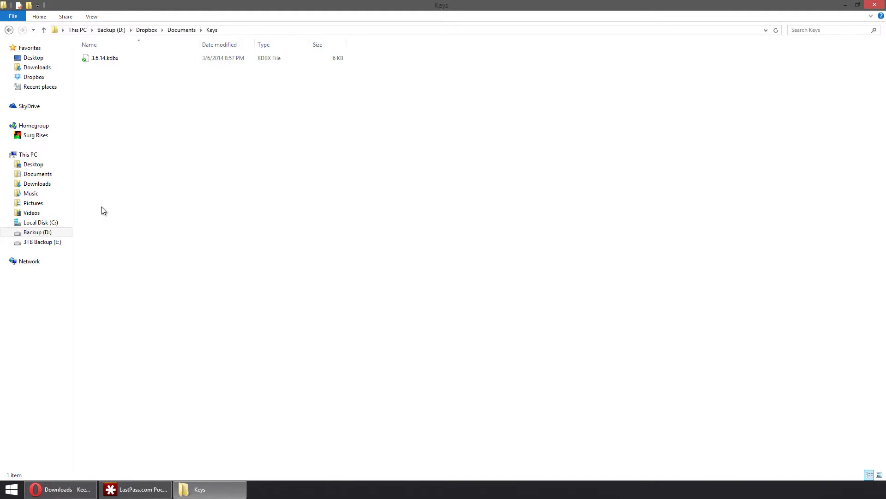
mouse_move(96, 205)
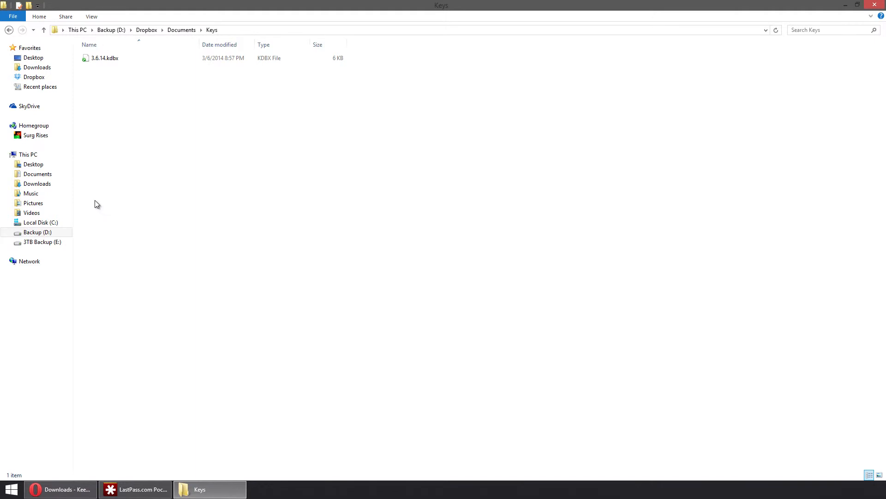
mouse_move(150, 189)
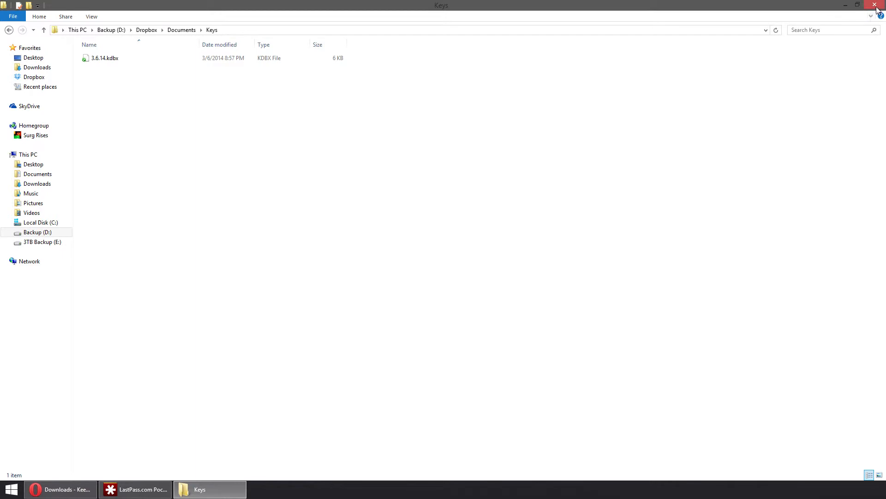
mouse_move(875, 6)
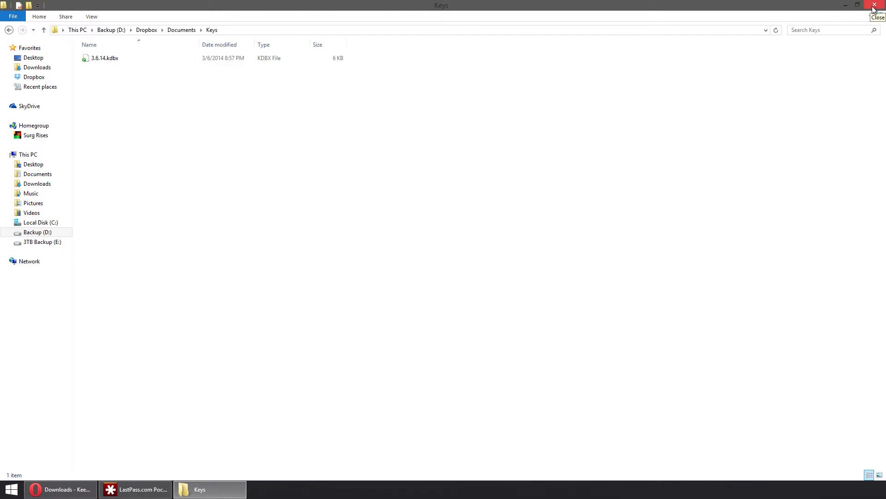
Step: Close the File Explorer window showing the Keys folder with 3.6.14.kdbx
click(878, 6)
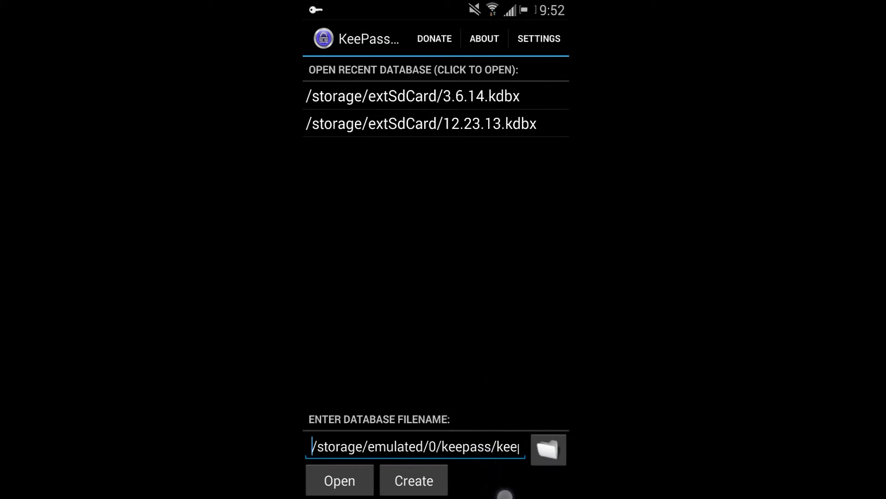
click(547, 449)
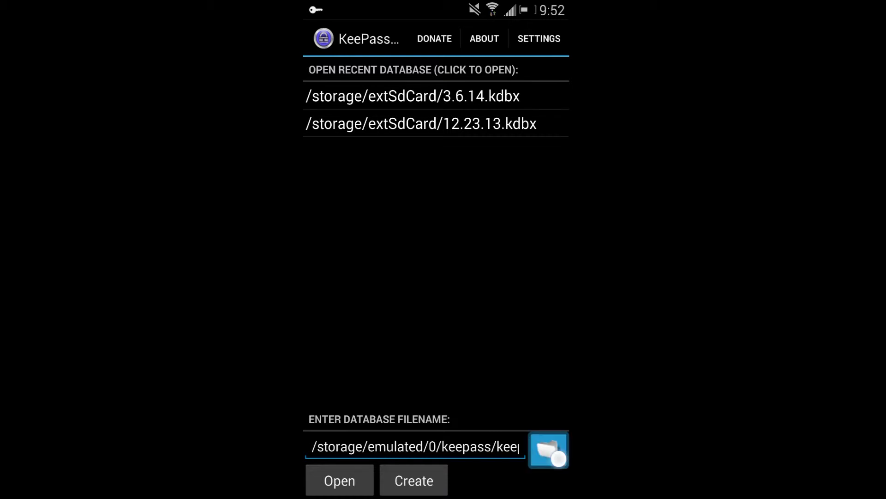
click(548, 449)
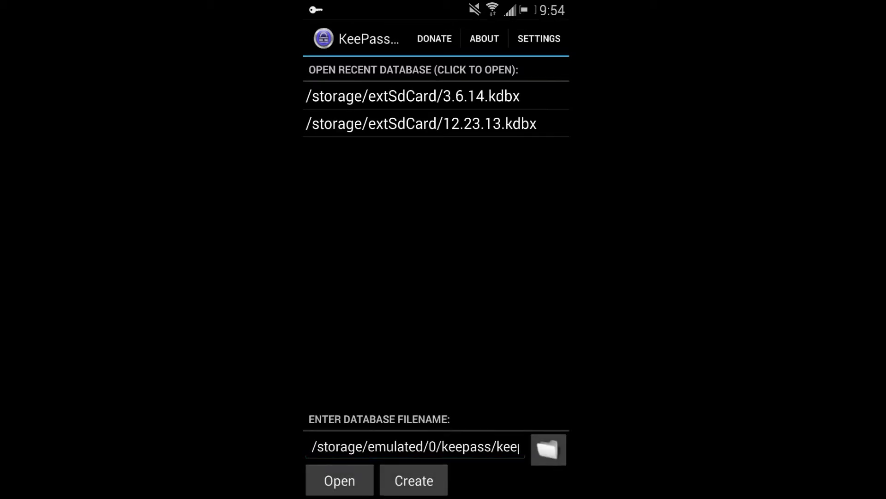
click(412, 95)
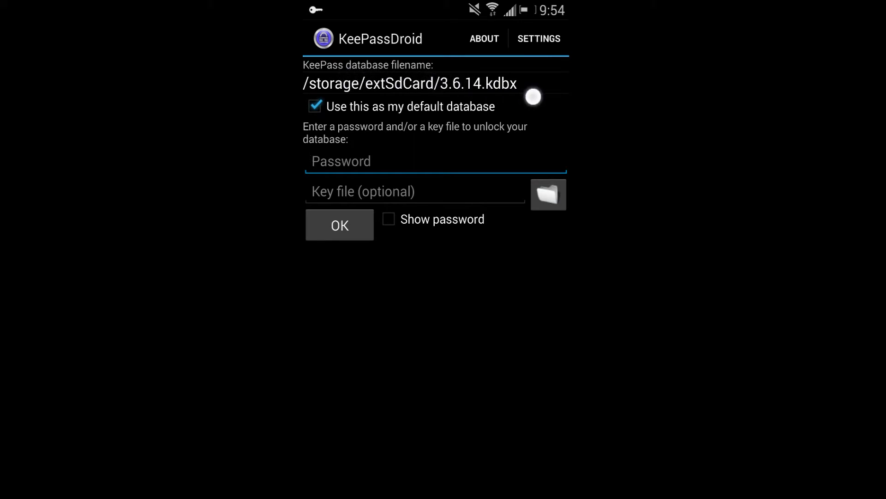
mouse_move(425, 104)
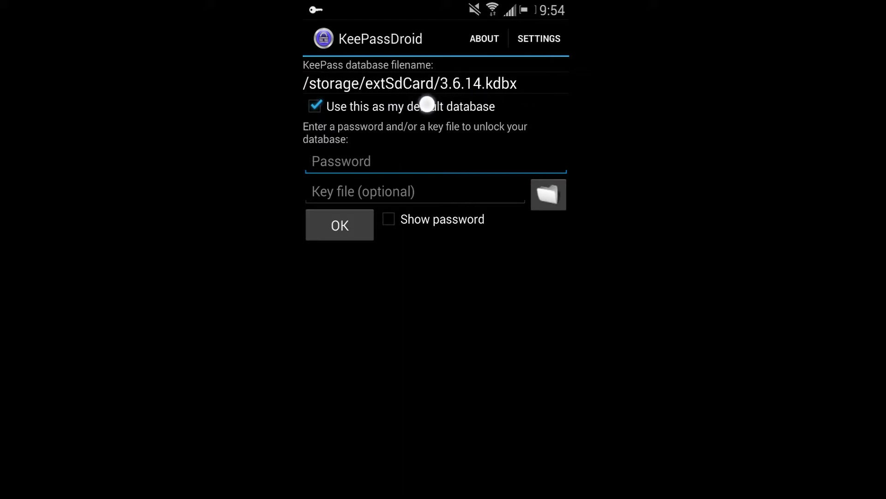
mouse_move(335, 133)
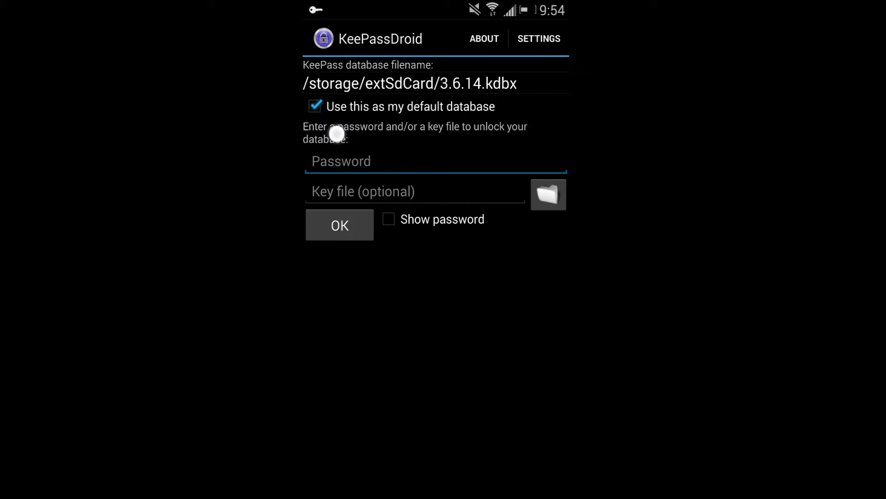
mouse_move(462, 132)
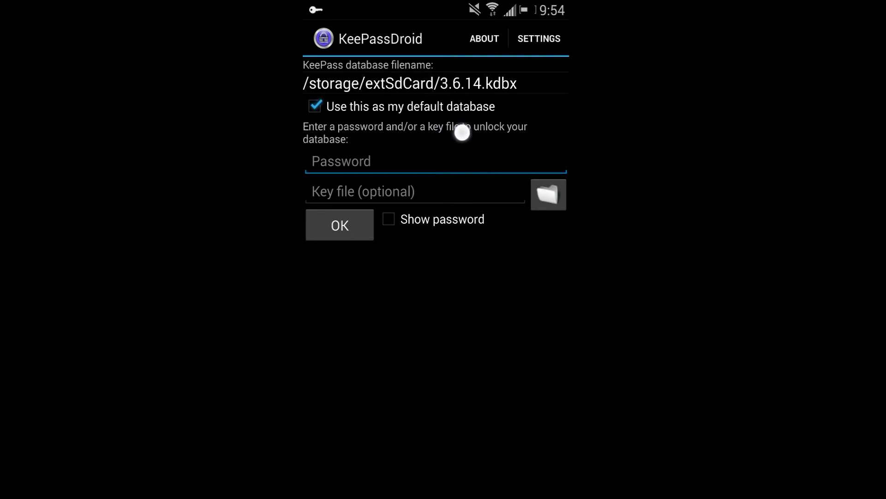
Step: Begin entering the master password for 3.6.14.kdbx in KeePassDroid, starting with a capital letter
click(435, 161)
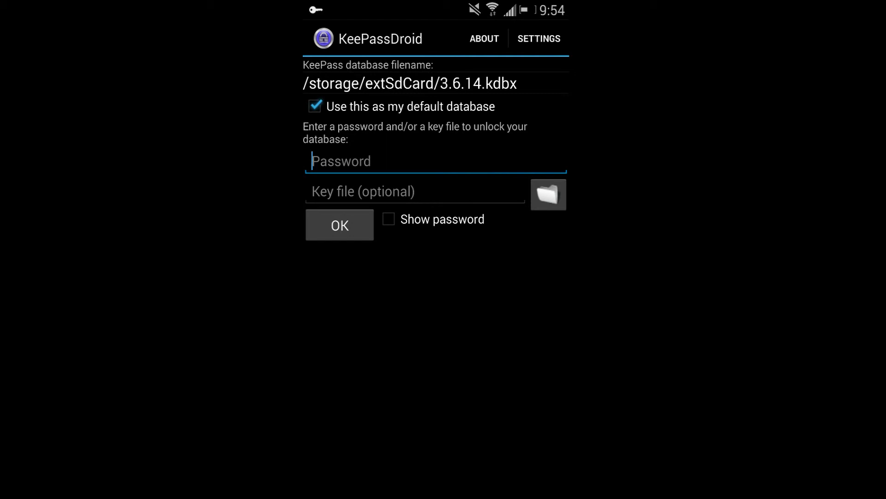
click(435, 161)
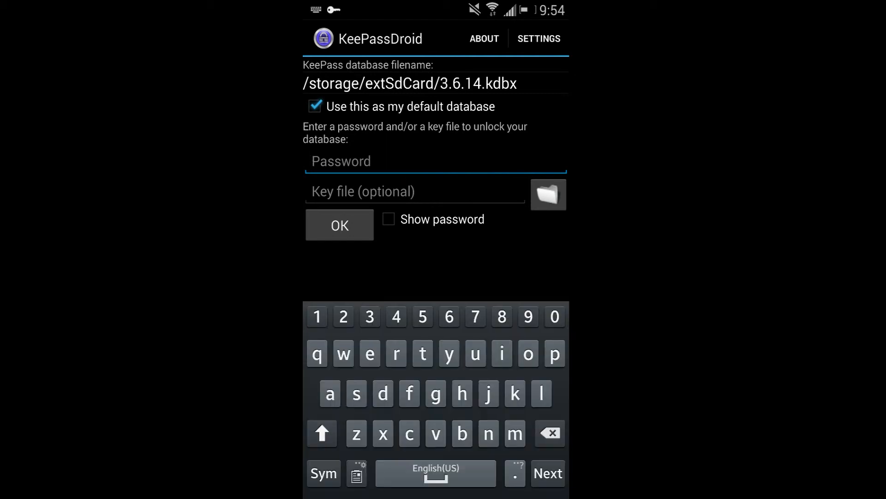
click(321, 433)
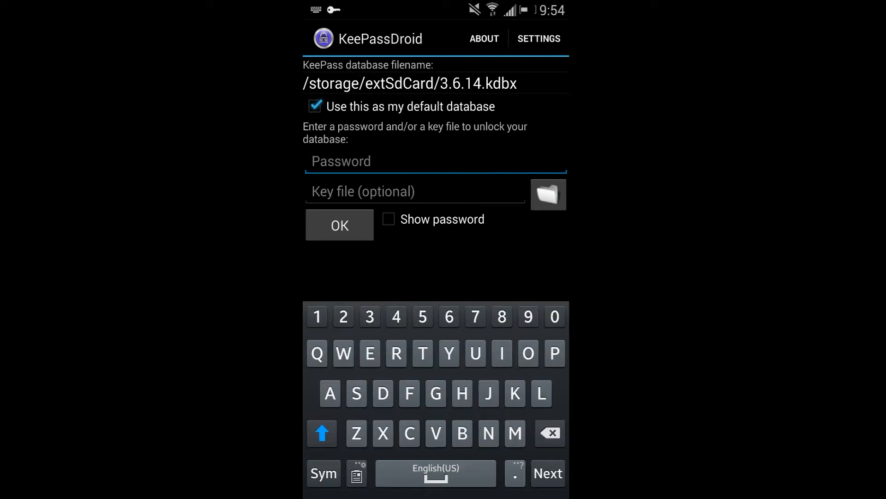
click(339, 225)
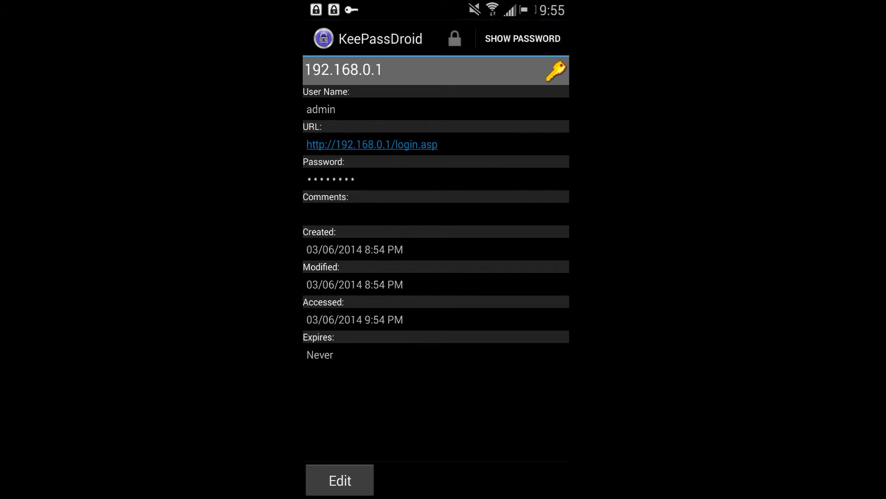
Step: Unlock 3.6.14.kdbx and view the 192.168.0.1 entry with user admin and its login URL
click(489, 117)
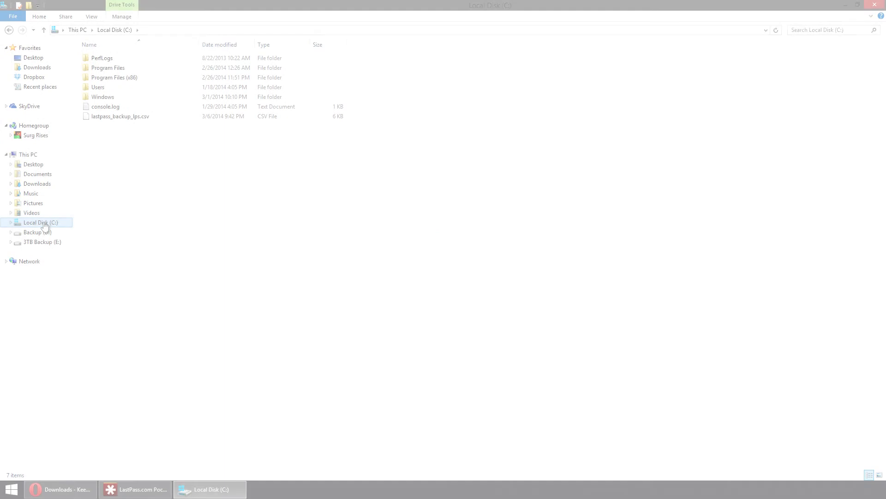
Step: Permanently delete lastpass_backup_lps.csv from Local Disk (C:), confirming the deletion and administrator prompt
click(120, 117)
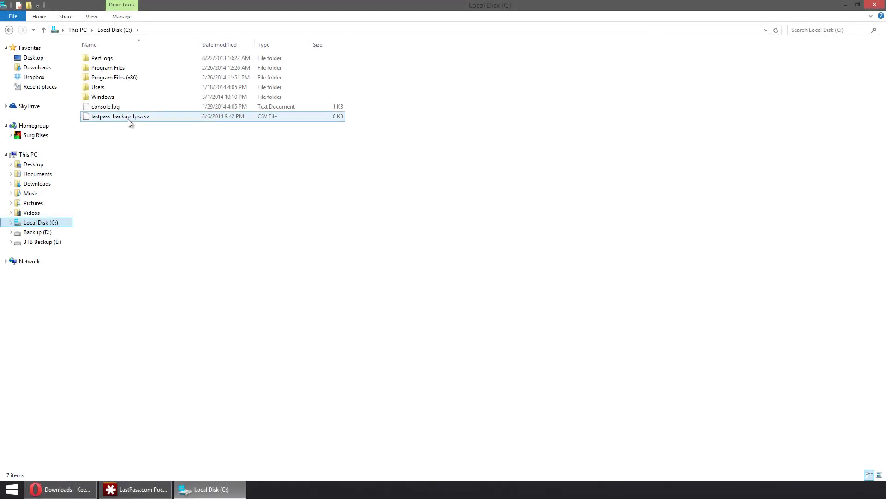
mouse_move(120, 116)
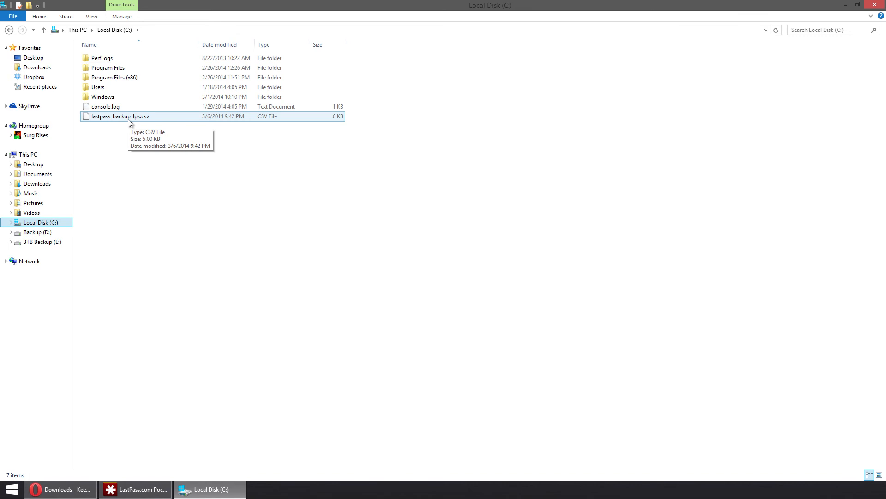
click(120, 116)
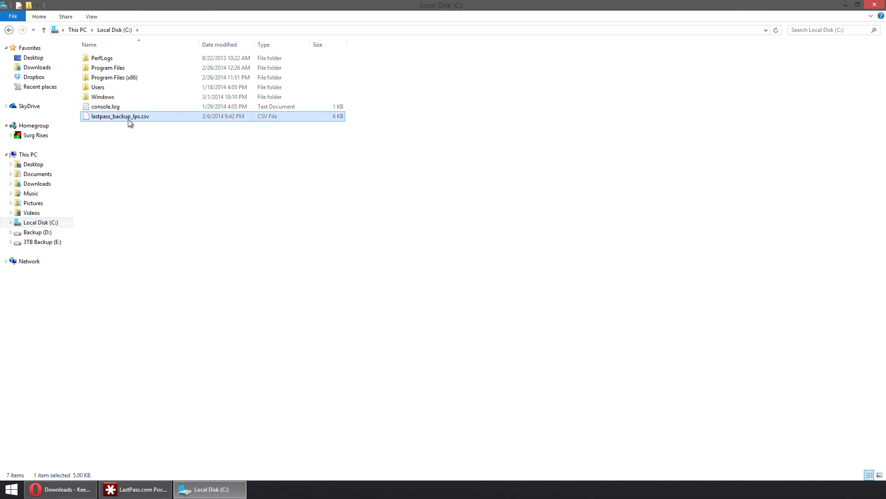
key(Delete)
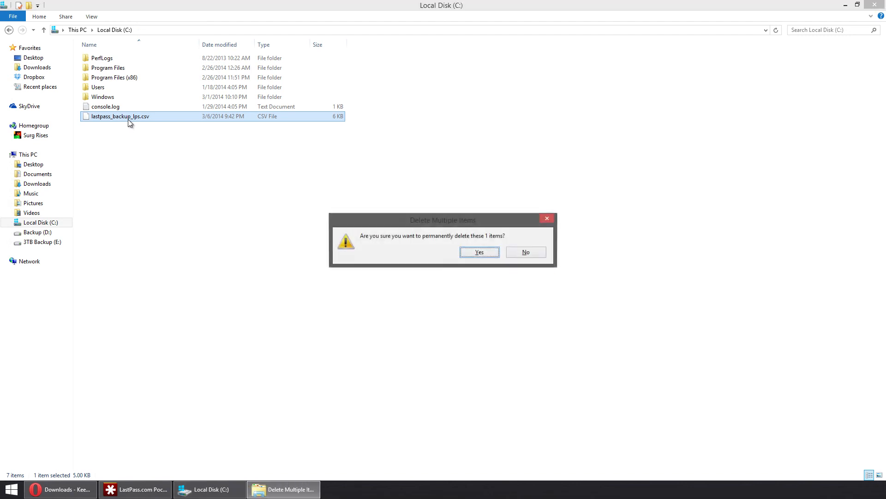
click(478, 251)
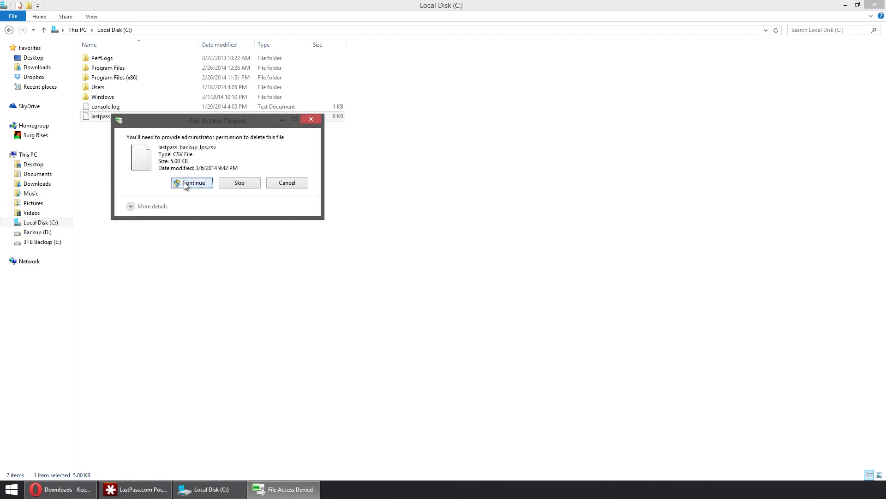
click(192, 183)
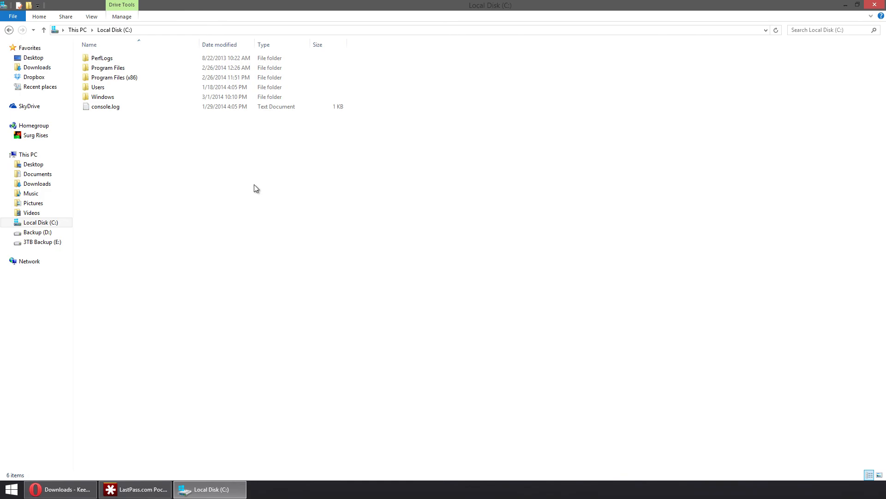